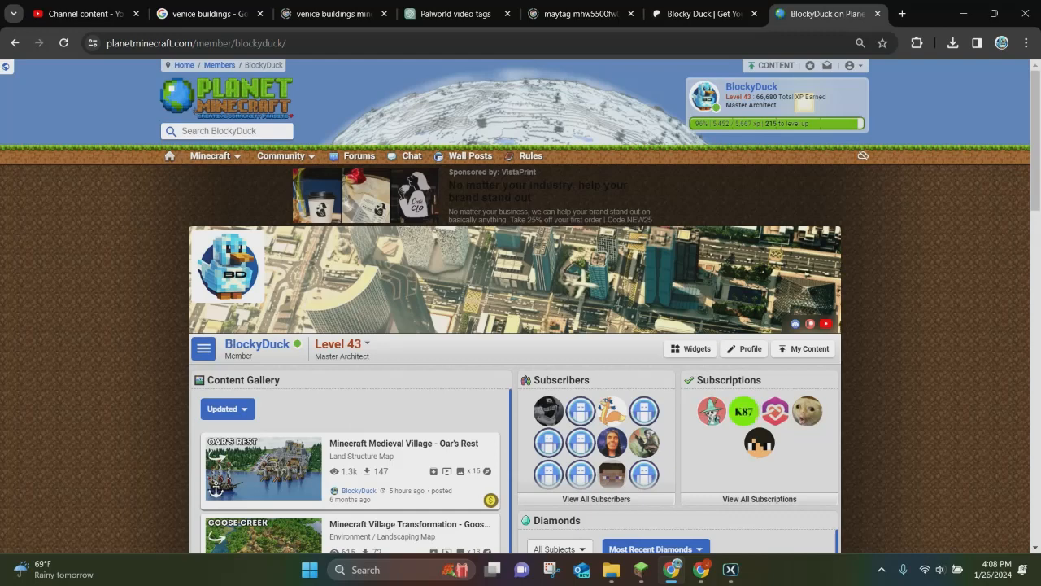
- Bring up BlockyDuck's full content gallery and browse the grid to the Irish Village Patricksburgh map
scroll("down", 3)
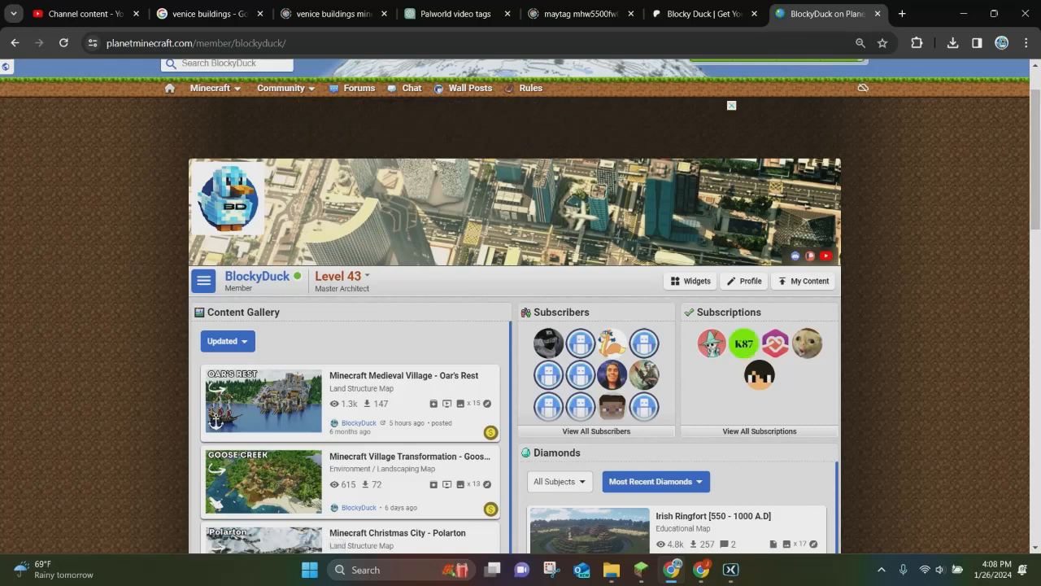
scroll("down", 3)
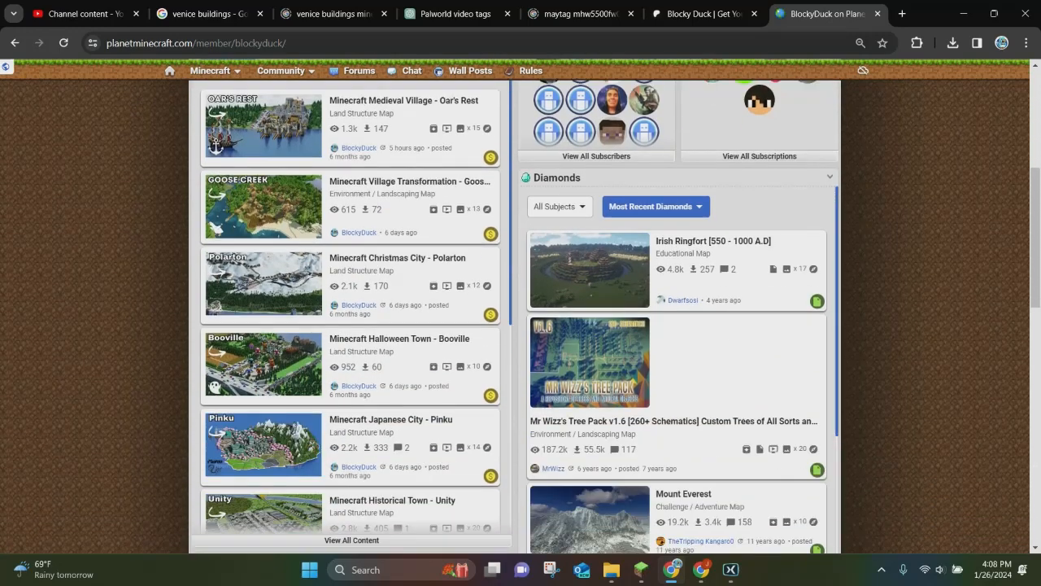
scroll("down", 3)
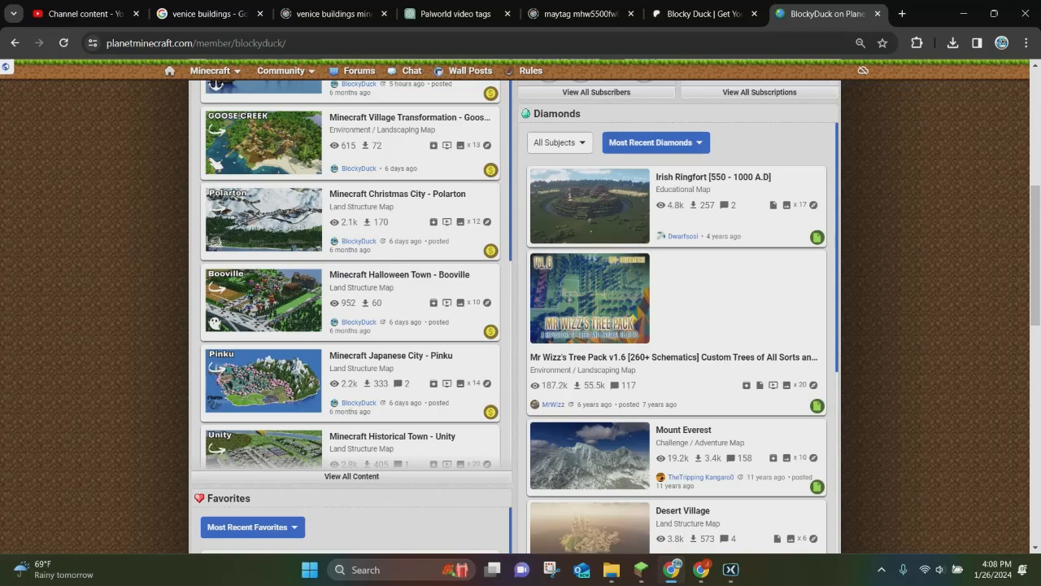
left_click(352, 475)
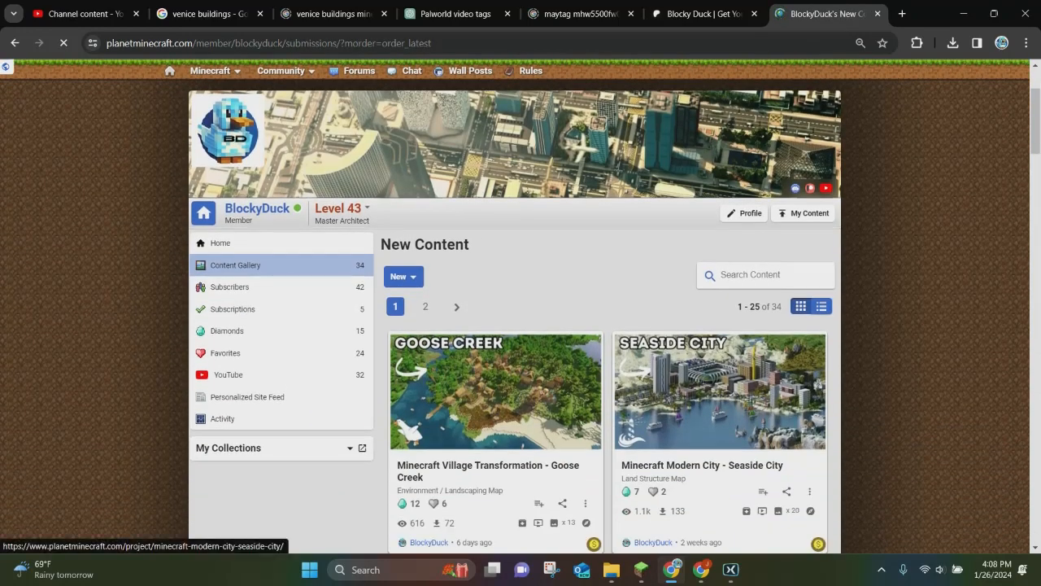
scroll("down", 3)
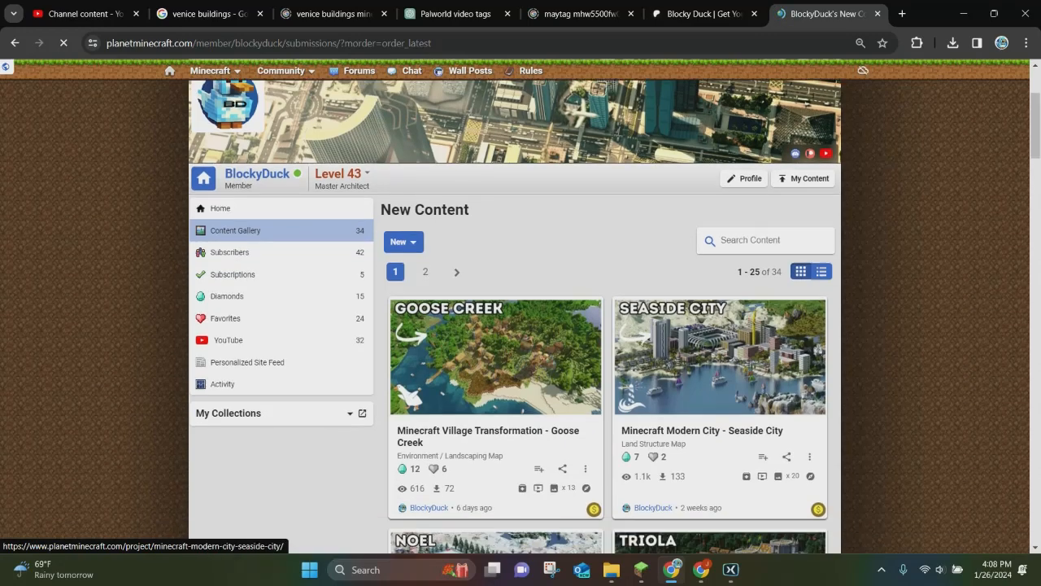
scroll("down", 3)
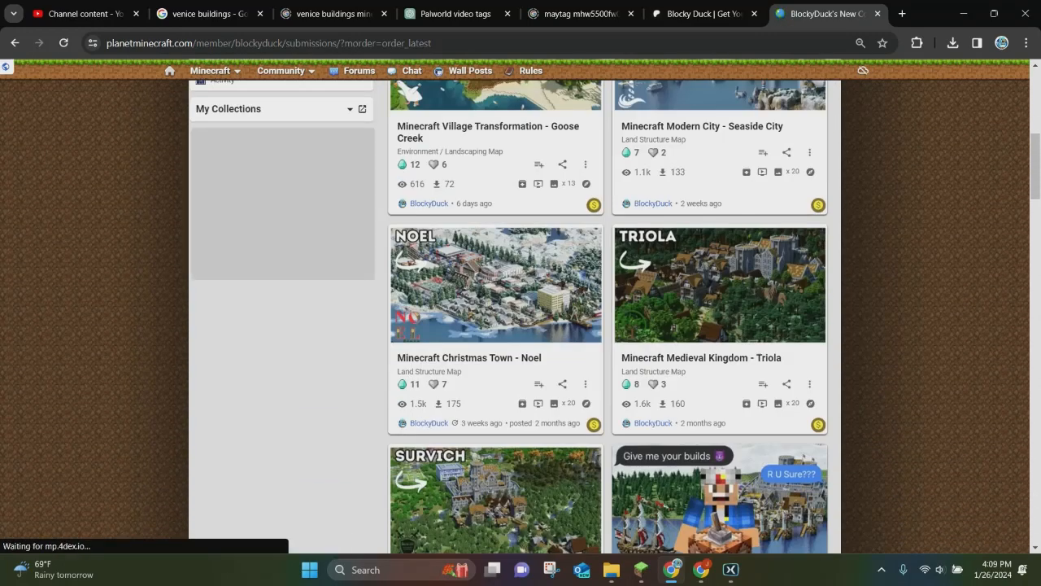
scroll("up", 3)
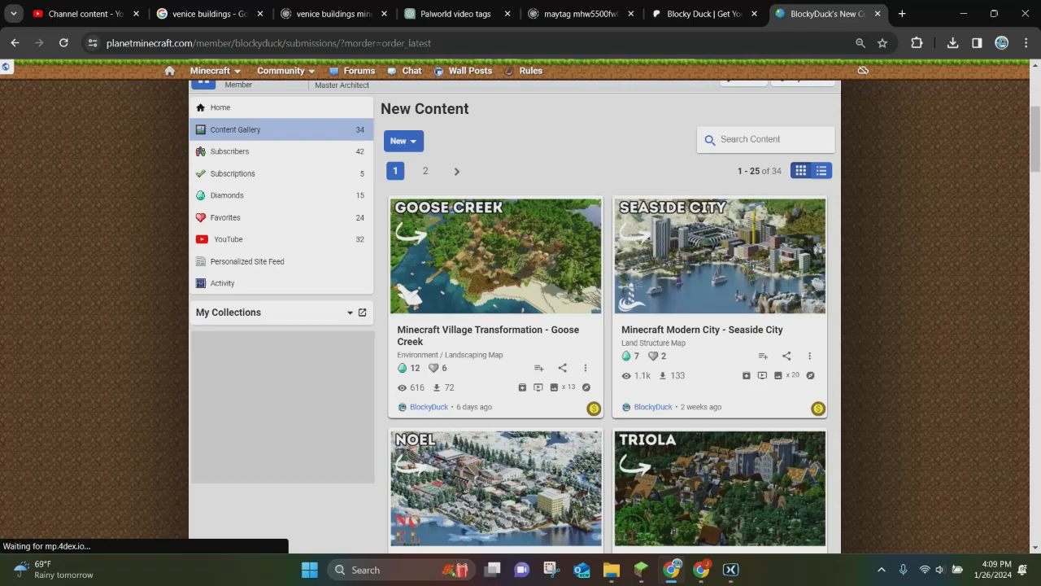
scroll("down", 3)
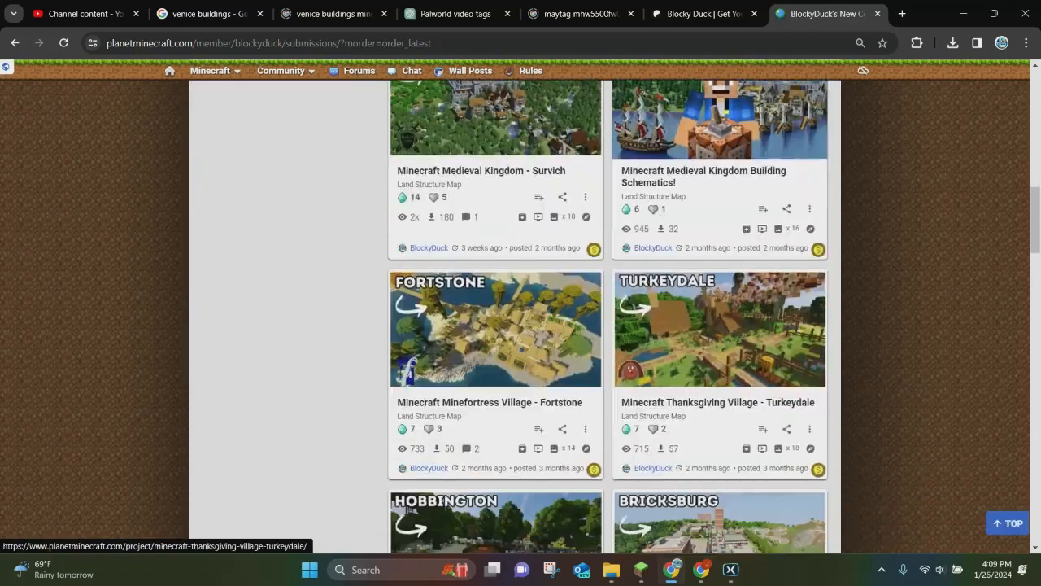
scroll("down", 3)
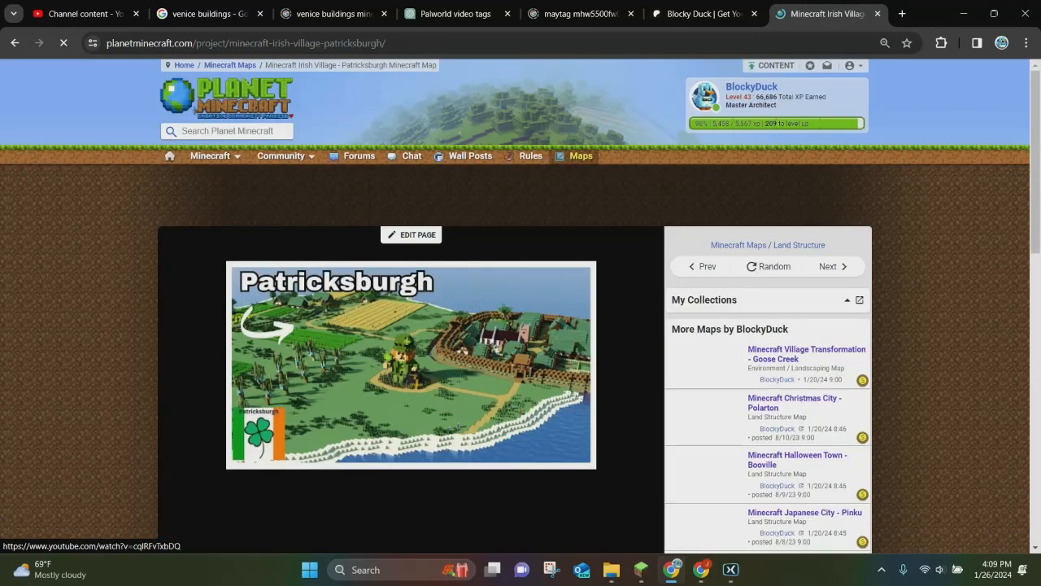
- Start editing the Irish Village Patricksburgh map page
scroll("down", 3)
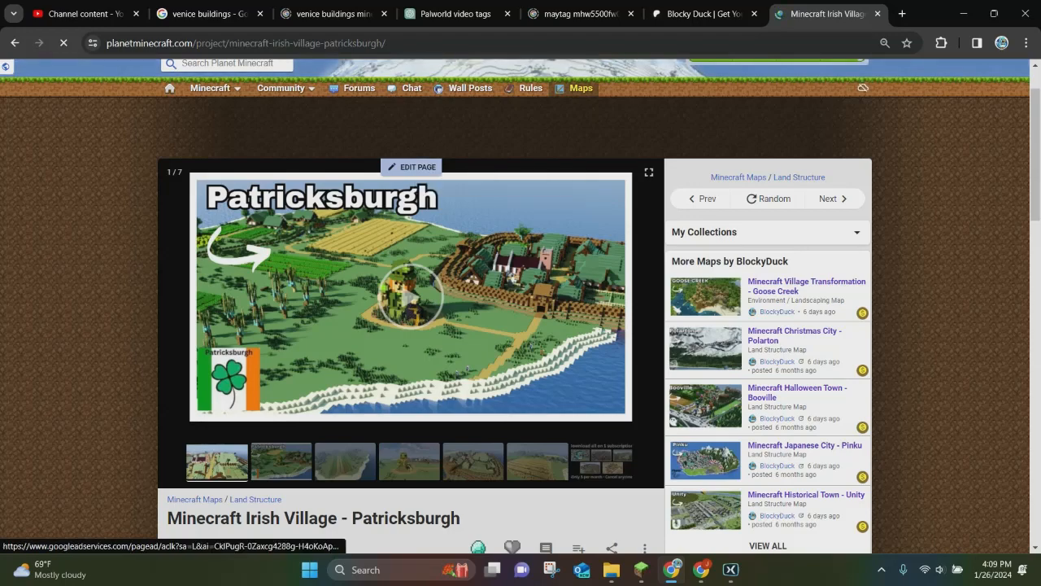
left_click(413, 166)
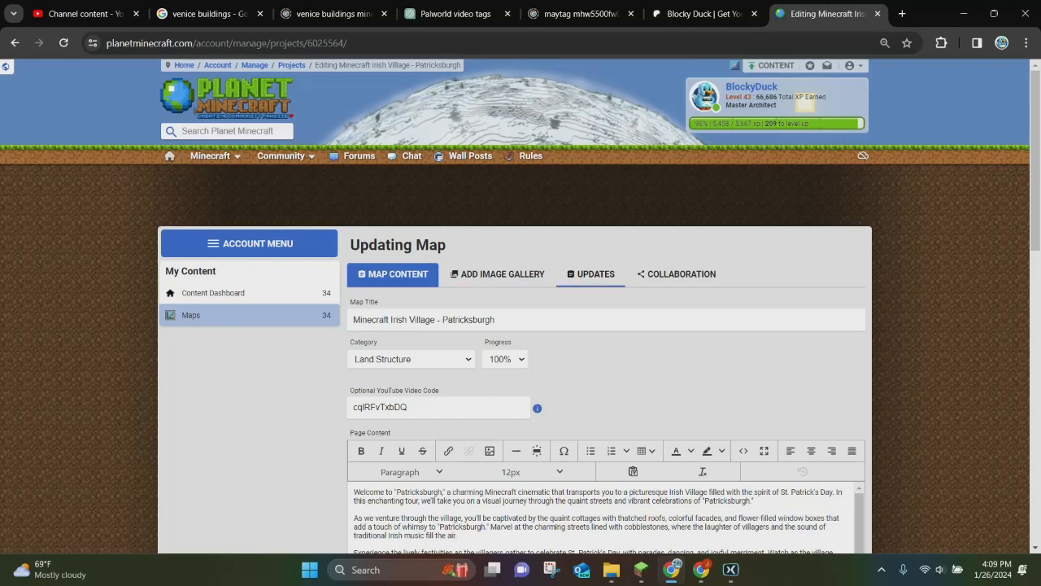
- Write and save an update log: Patricksburgh has a new soccer/football stadium and Blocky Duck's World maps contain over 25 cities
left_click(591, 274)
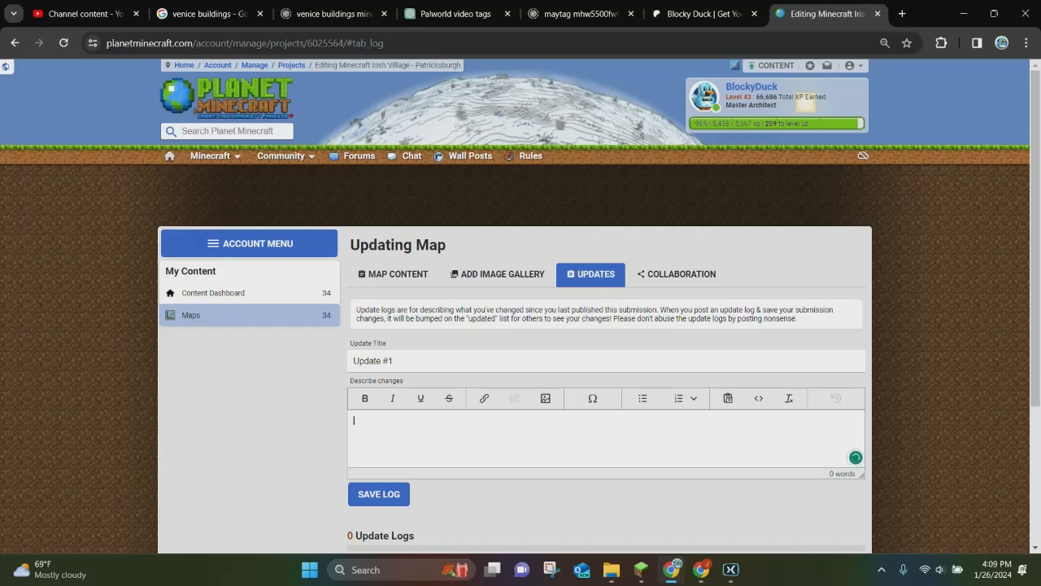
scroll("down", 3)
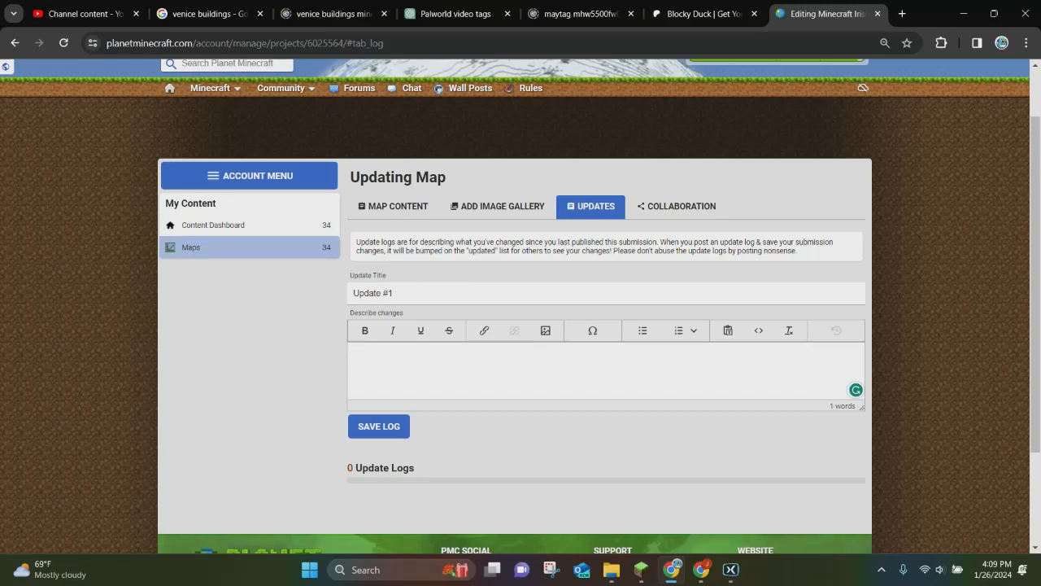
type("Patricksbu")
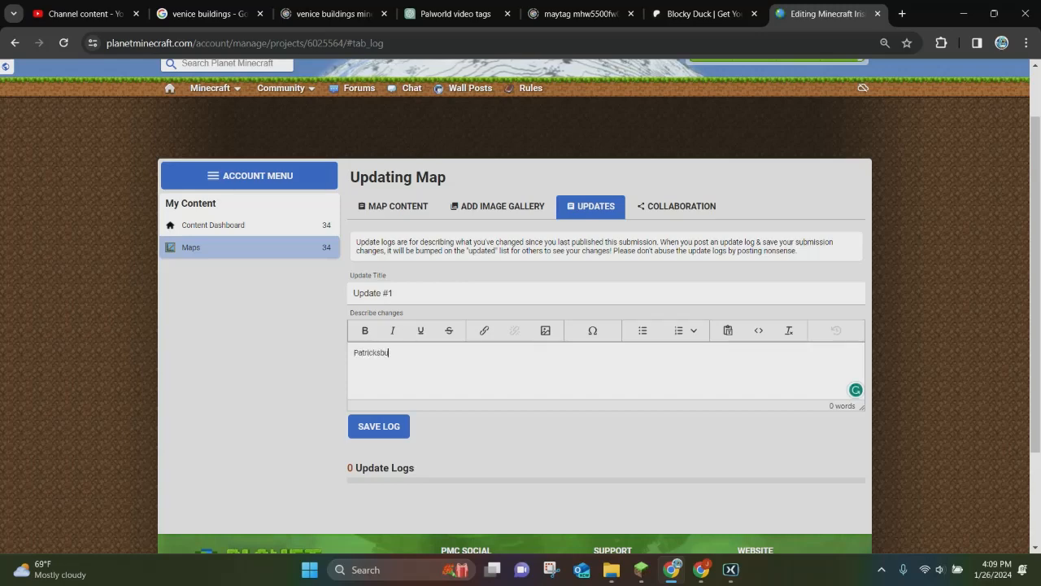
type("rgh has a")
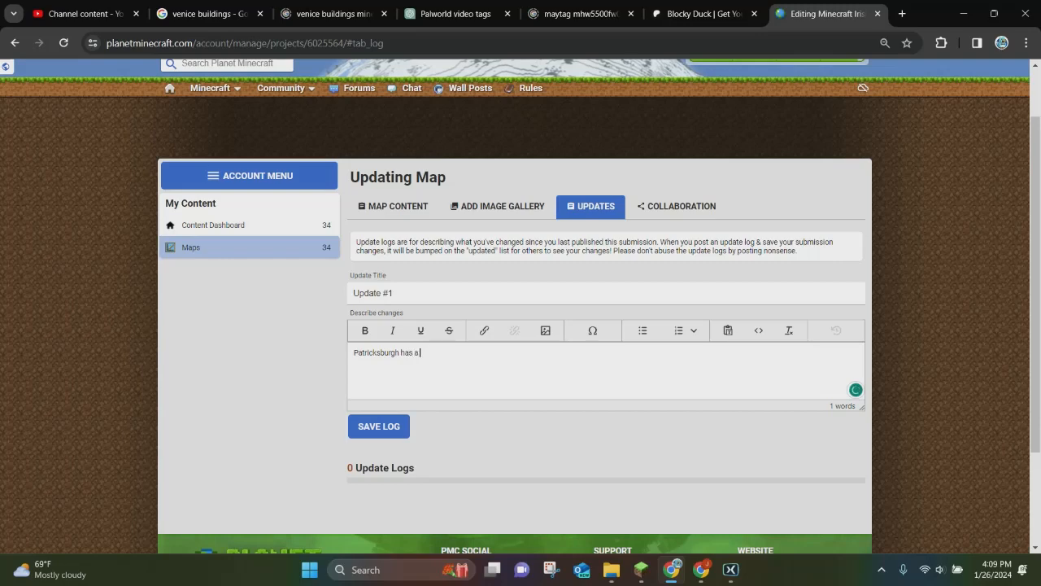
type("new socce")
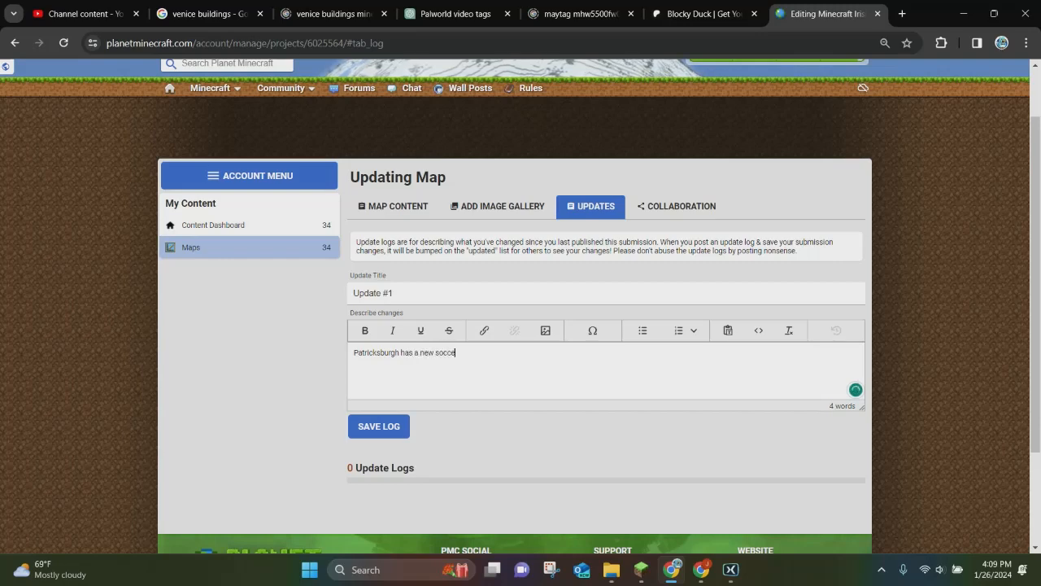
type("r/football")
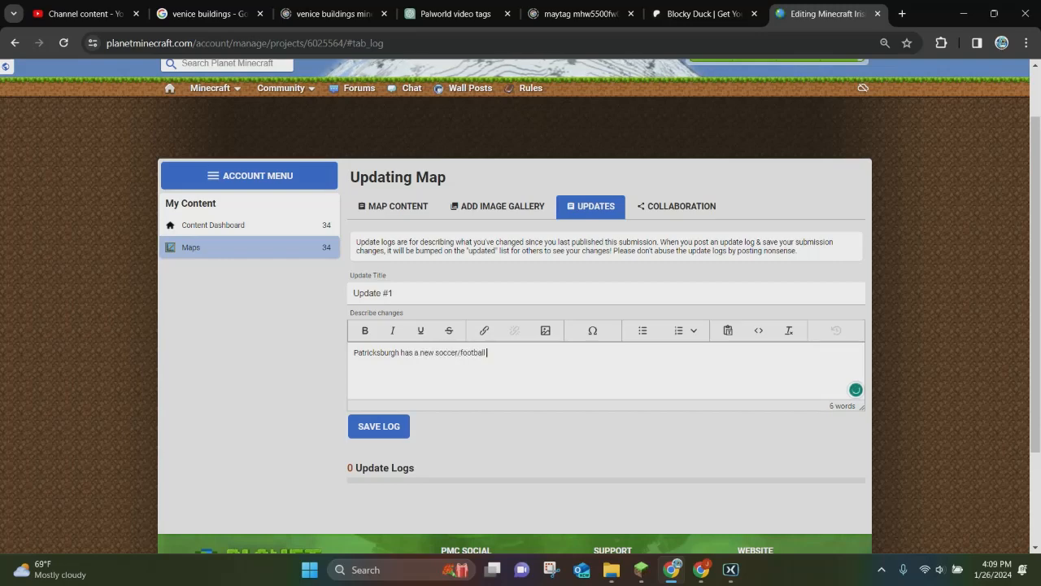
type("stadium")
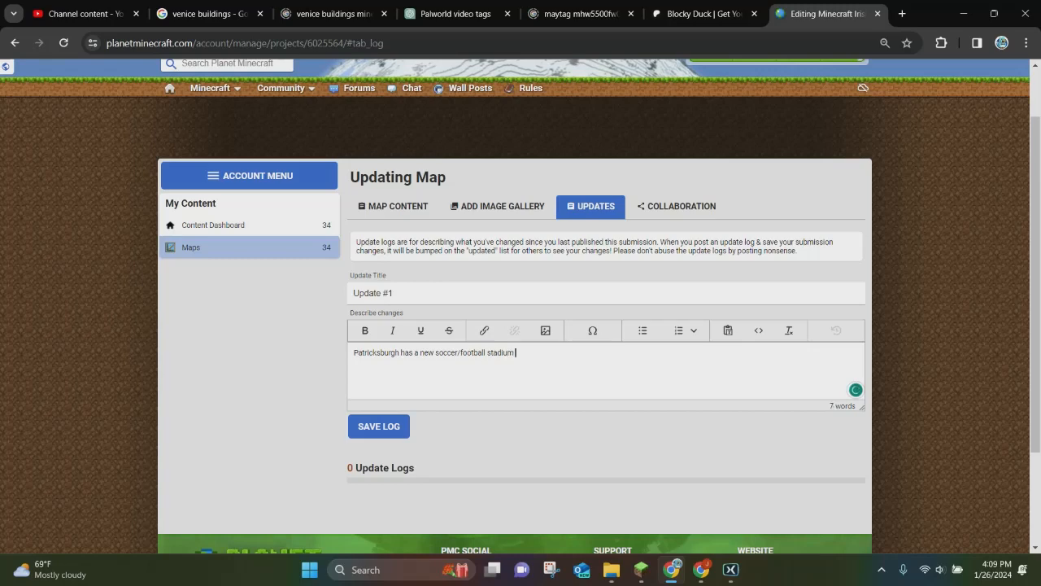
type("and Blocki")
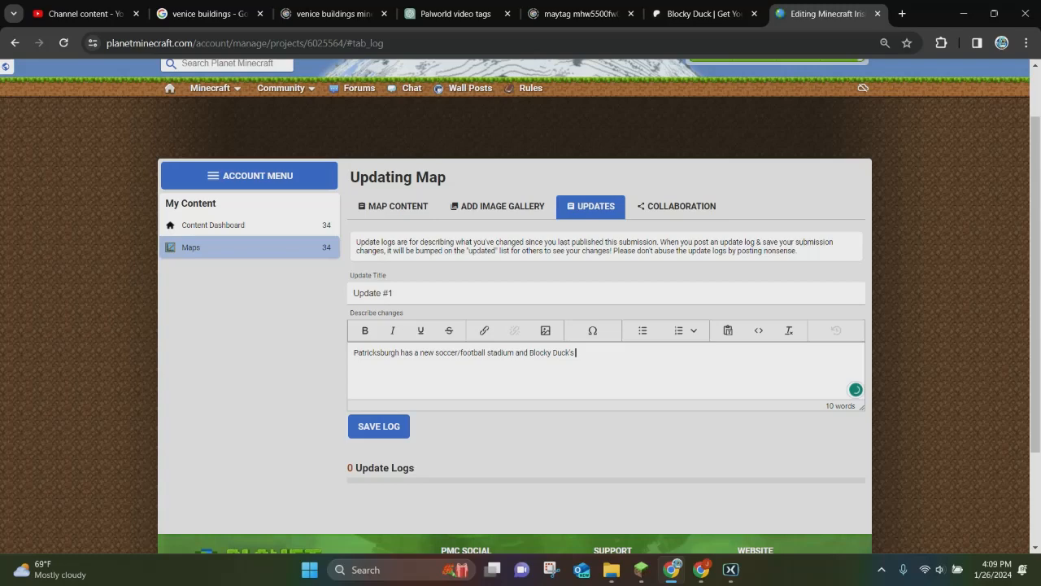
type("World m")
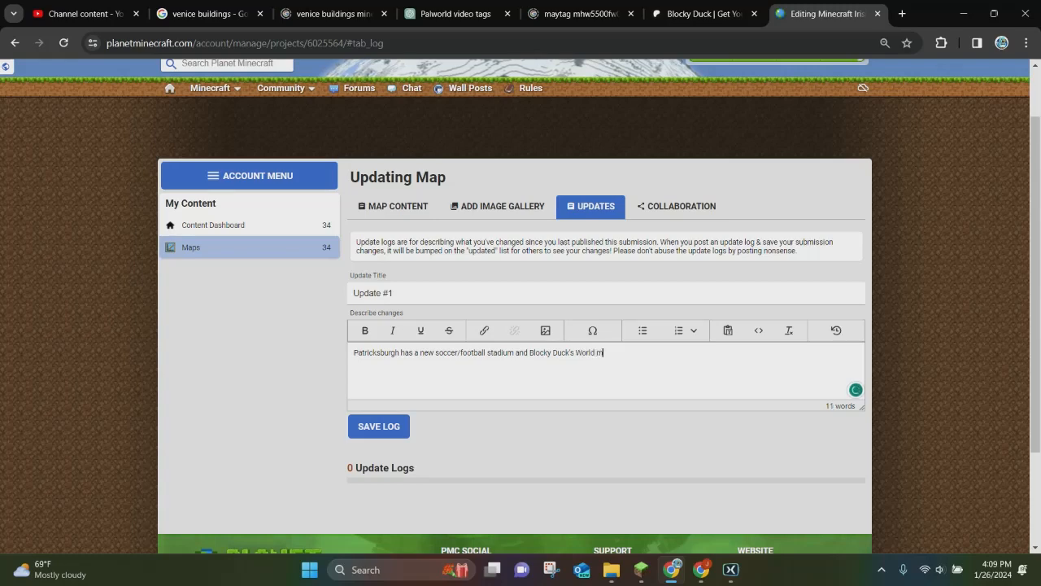
type("aps now contain")
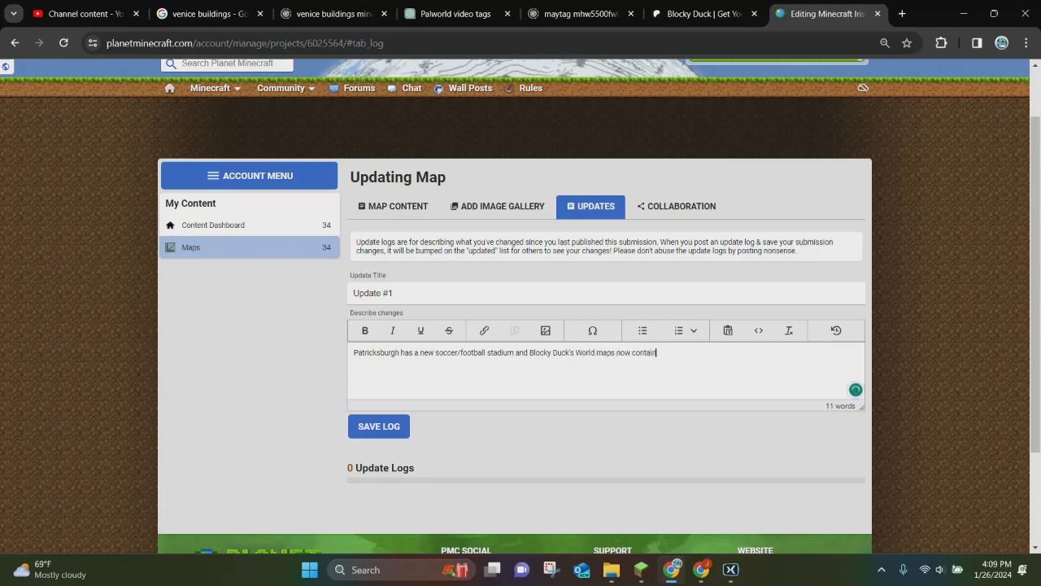
type("over 25 cities.")
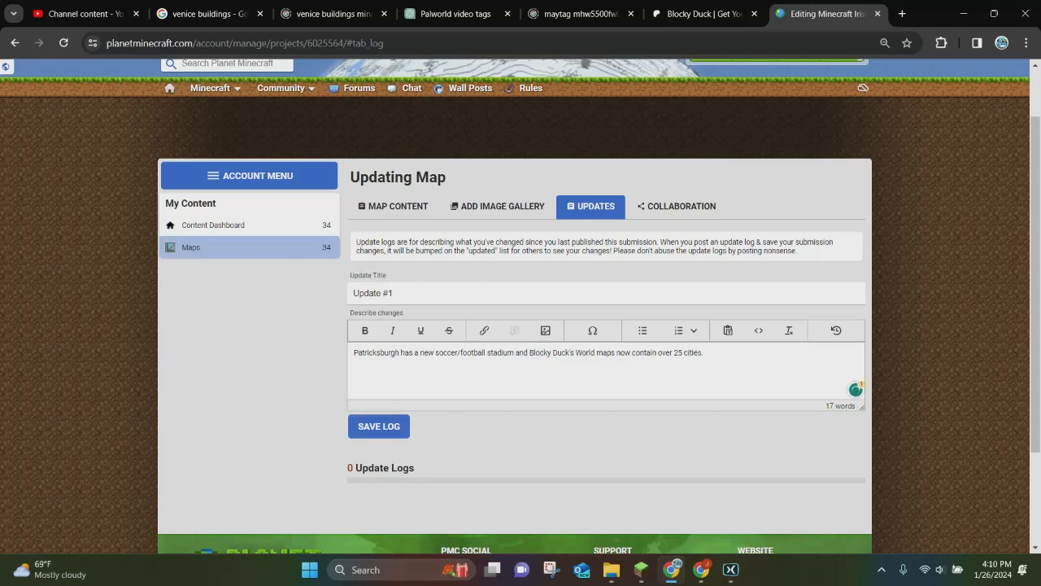
left_click(377, 426)
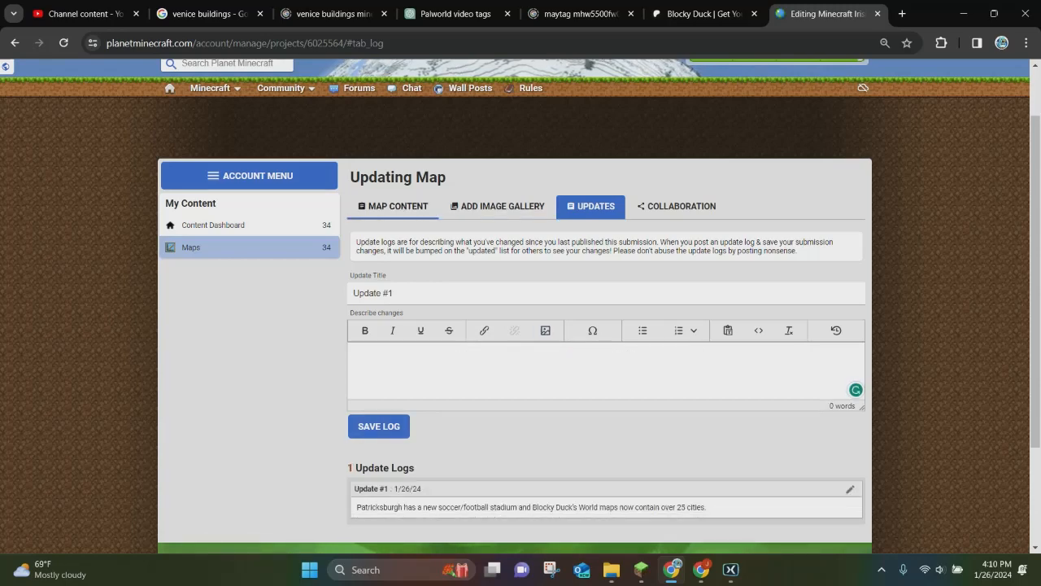
- Save the map's changes from the Map Content section, returning to the public page
left_click(394, 205)
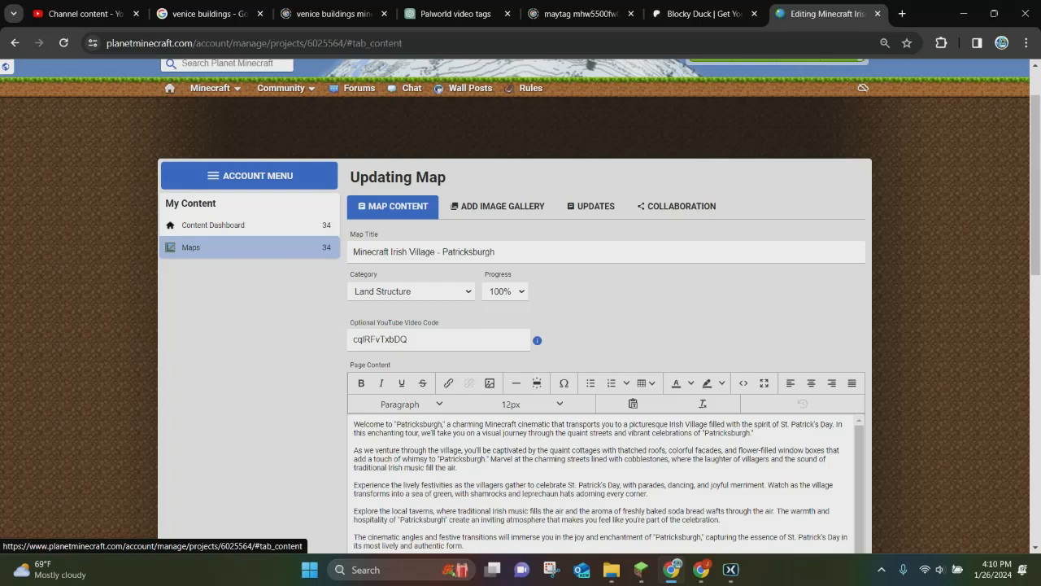
scroll("down", 3)
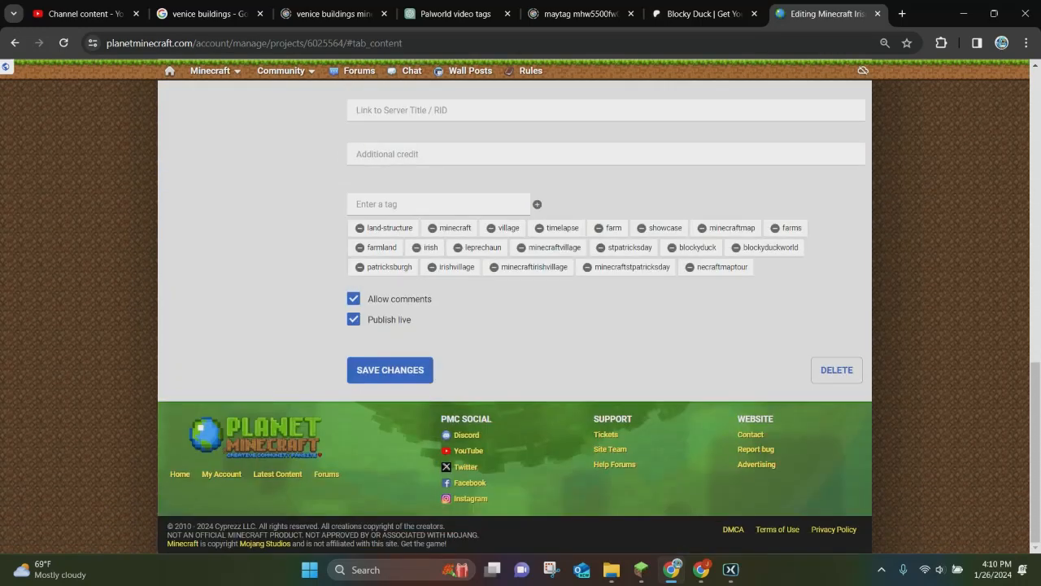
left_click(390, 369)
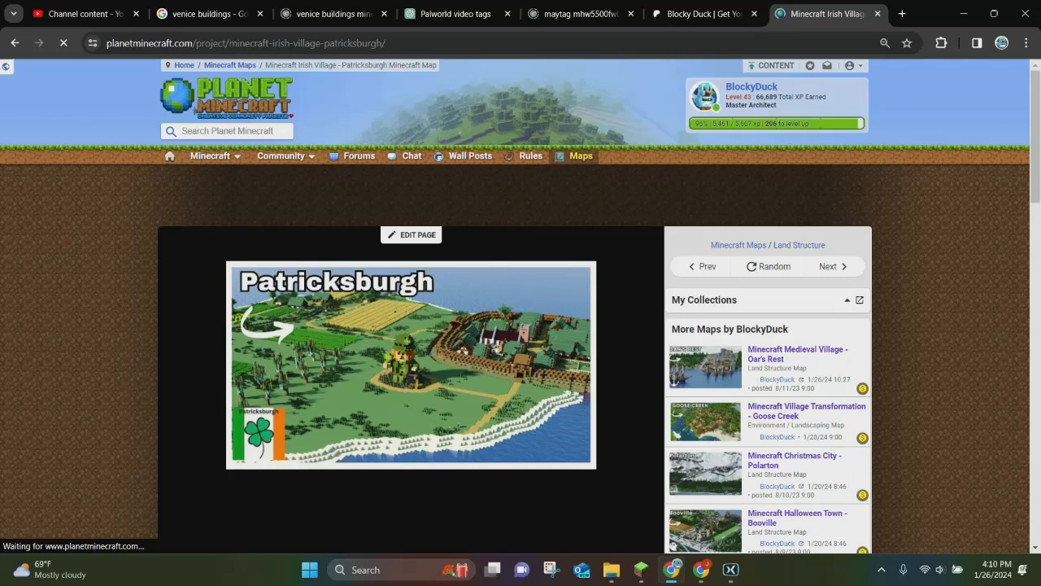
- Review the updated Patricksburgh page and step its gallery to the subscription promo image
left_click(410, 364)
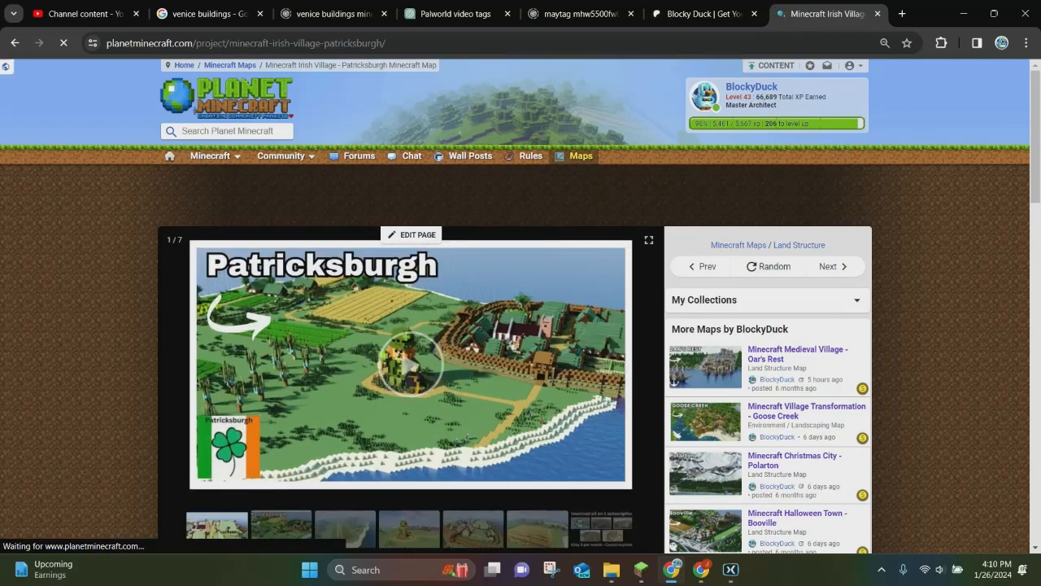
scroll("down", 3)
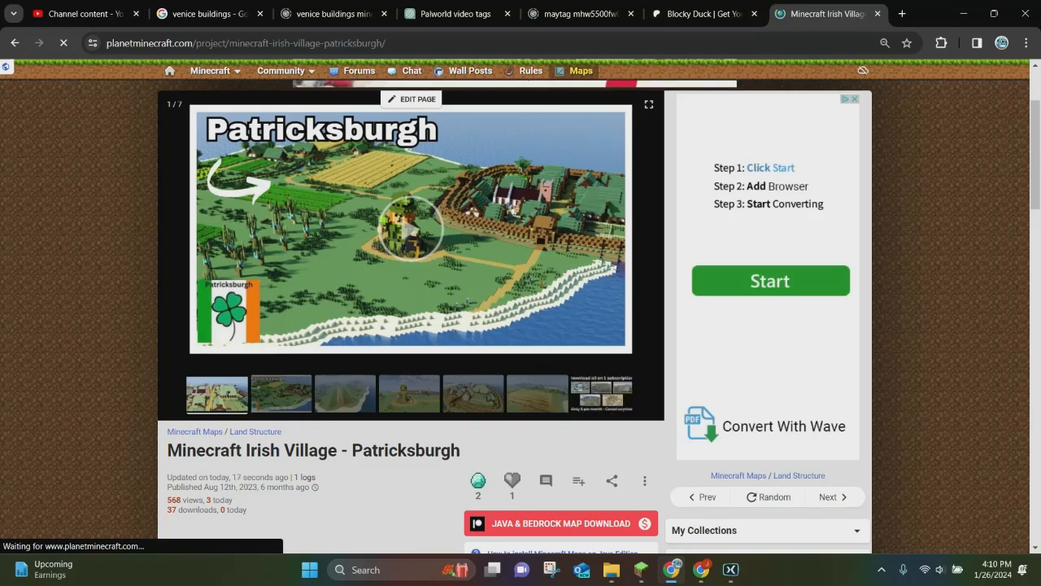
scroll("up", 3)
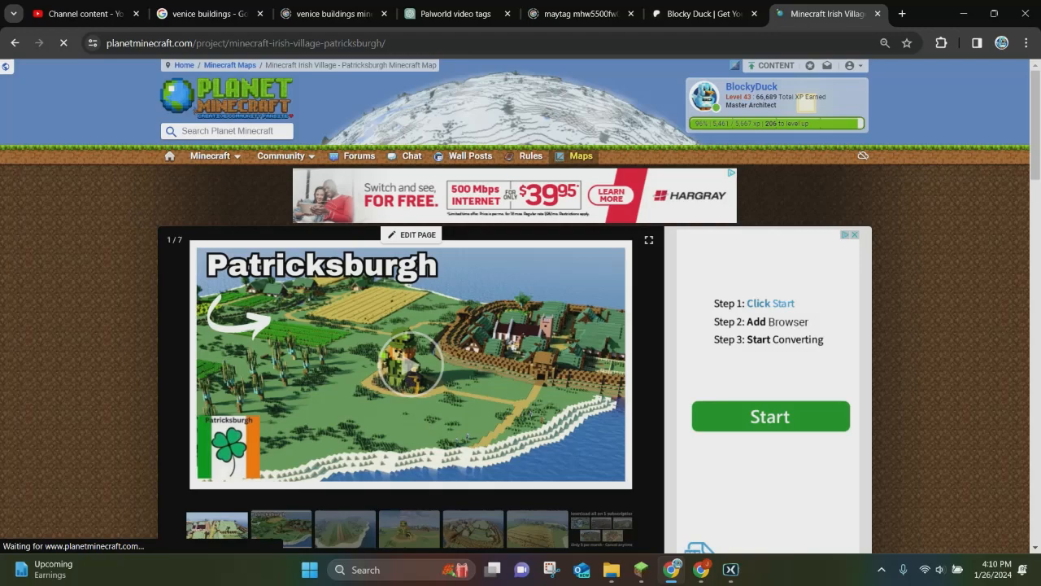
scroll("down", 3)
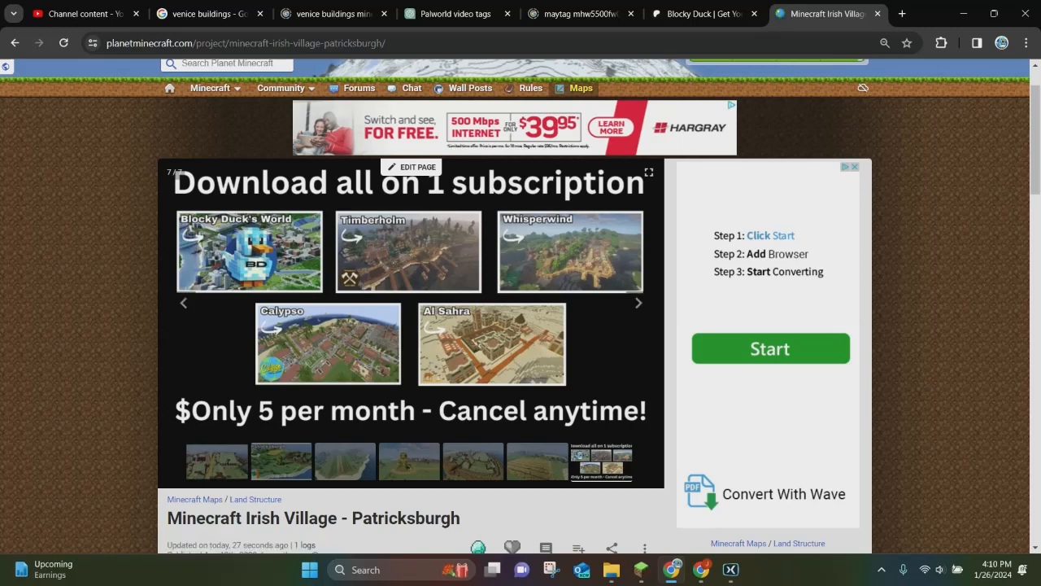
left_click(536, 462)
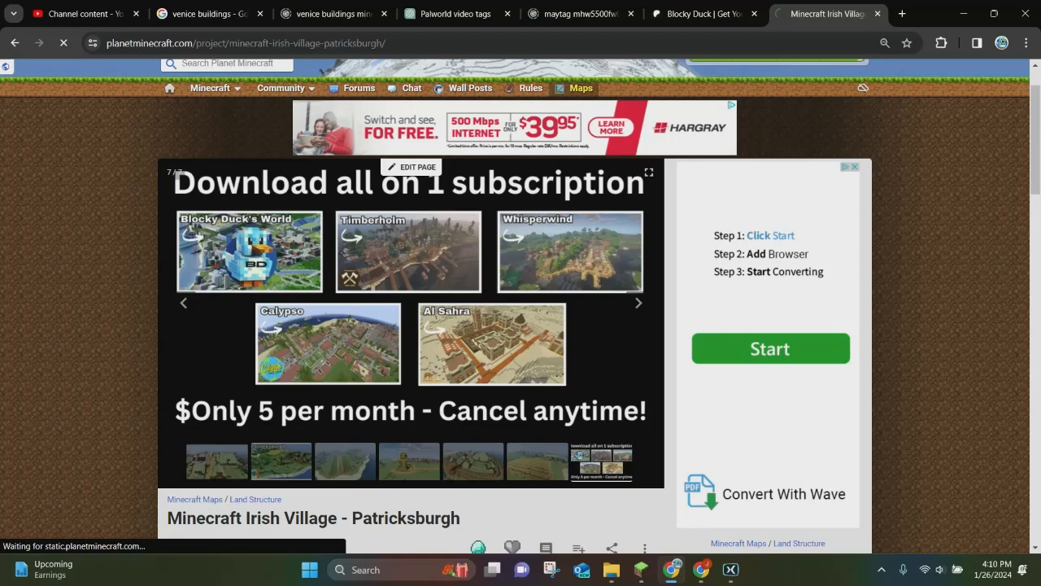
- Delete the old subscription promo image from the map's image gallery
left_click(418, 166)
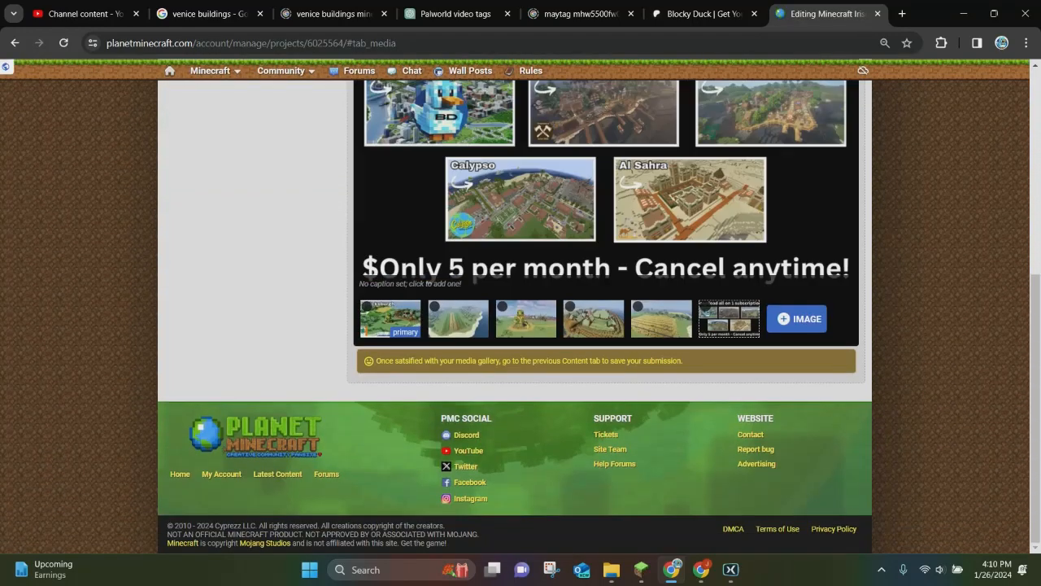
scroll("up", 3)
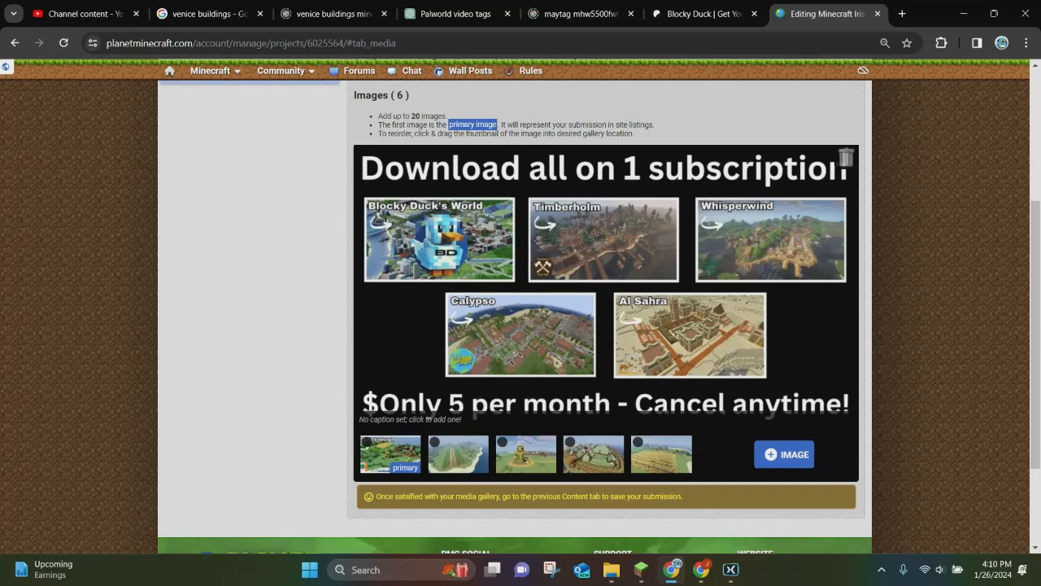
left_click(846, 156)
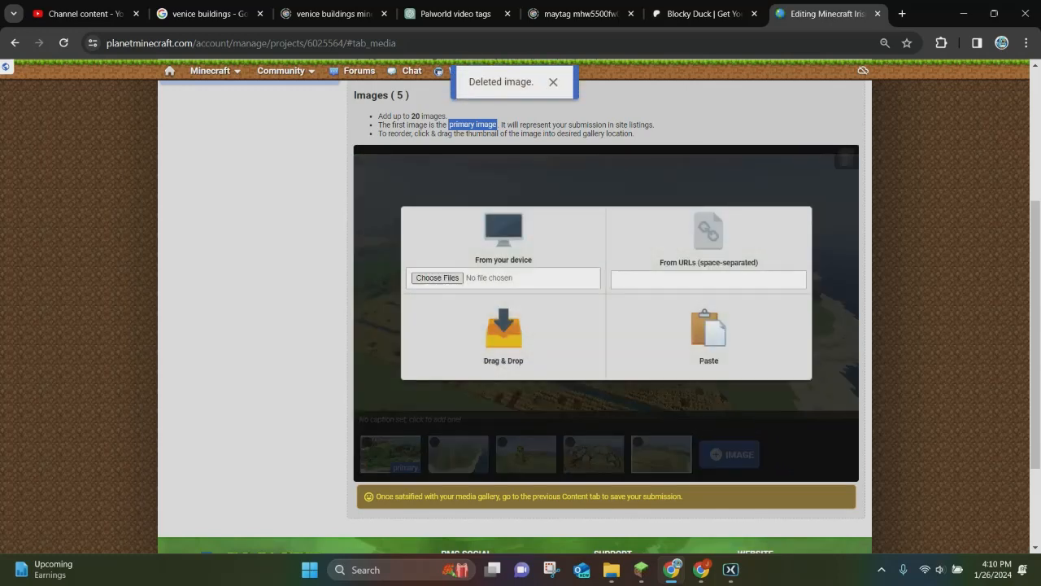
- Upload the new Building A Minecraft City promo images, bringing the gallery to 8 images
left_click(437, 277)
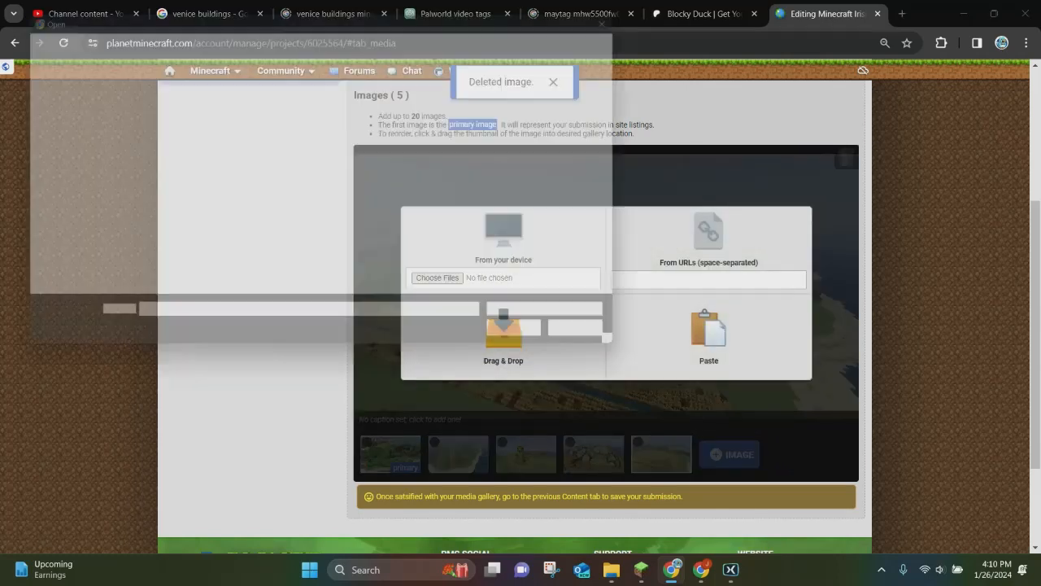
left_click(436, 276)
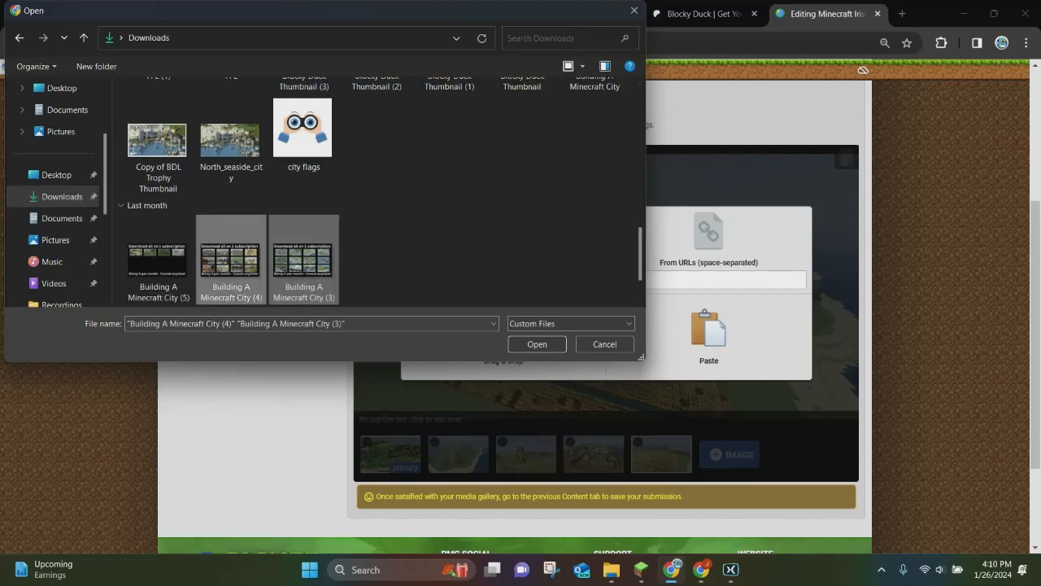
scroll("up", 3)
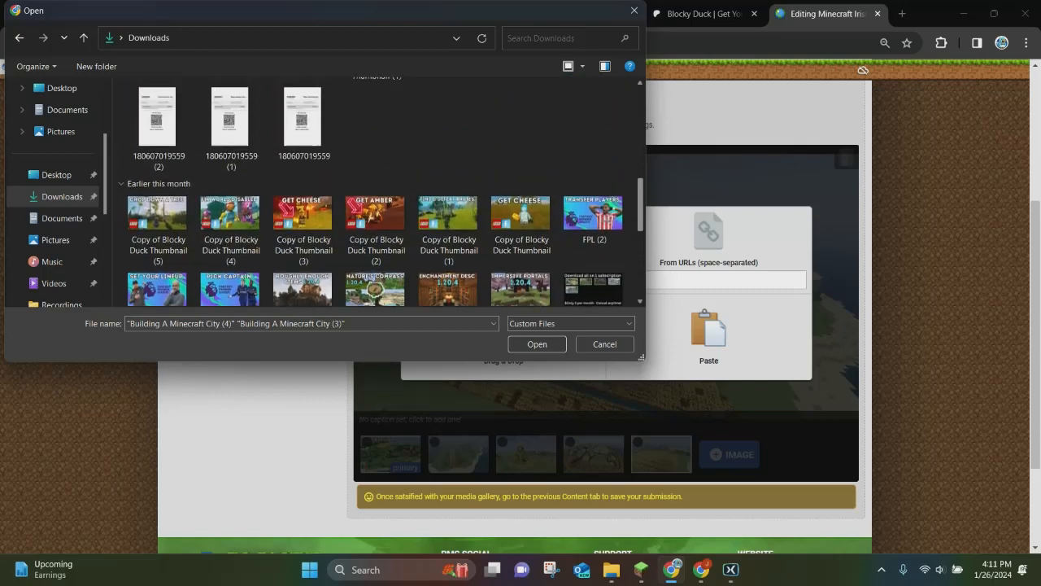
scroll("up", 3)
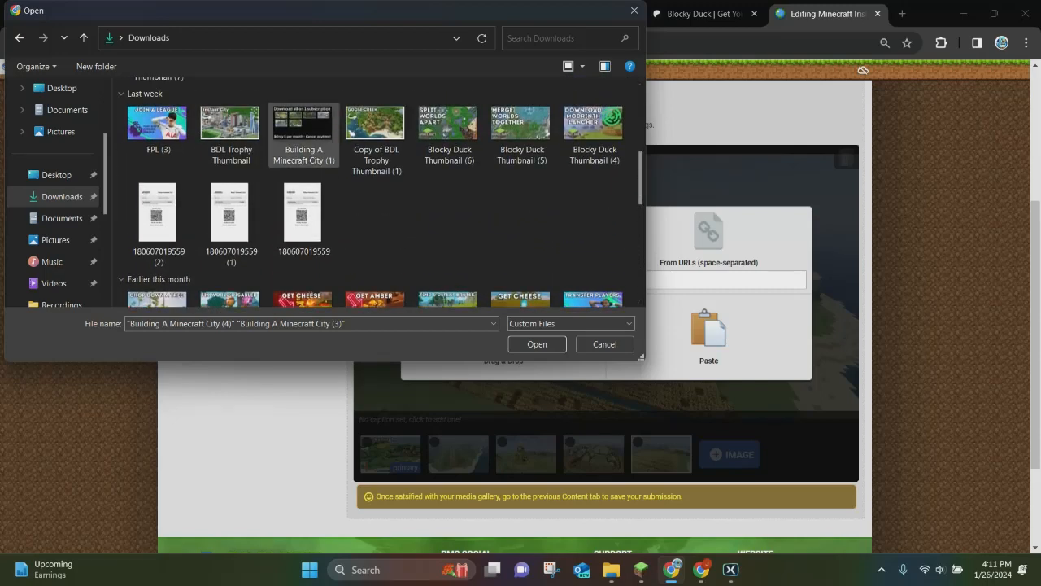
left_click(536, 343)
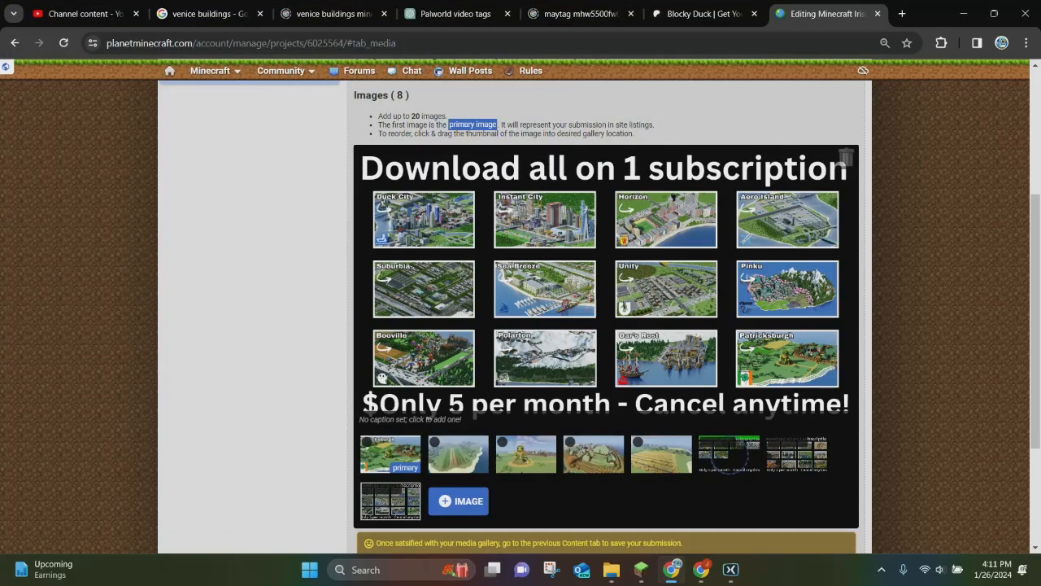
- Save the map with its new 8-image gallery from the Map Content section
scroll("up", 3)
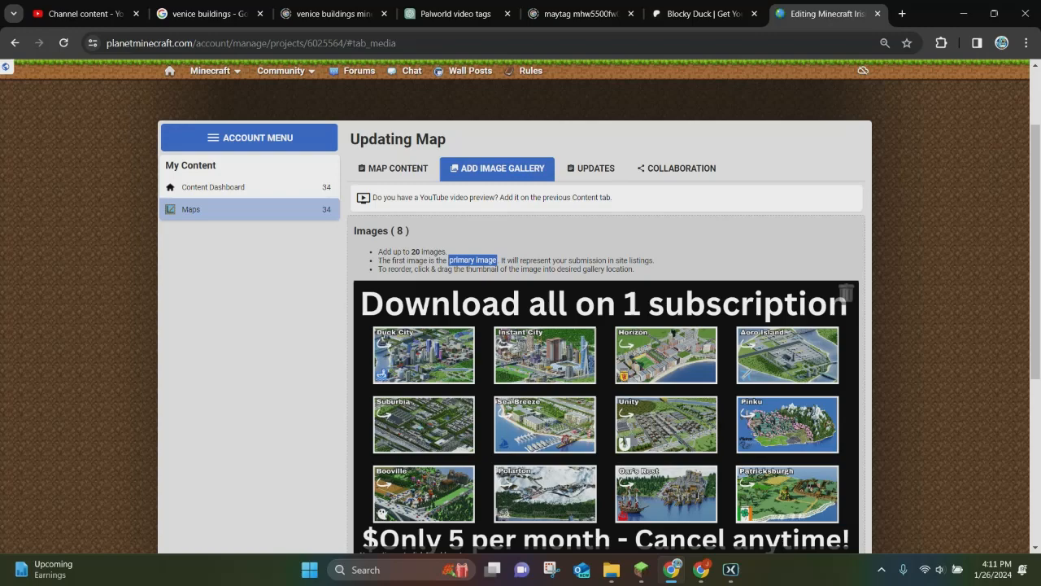
left_click(394, 167)
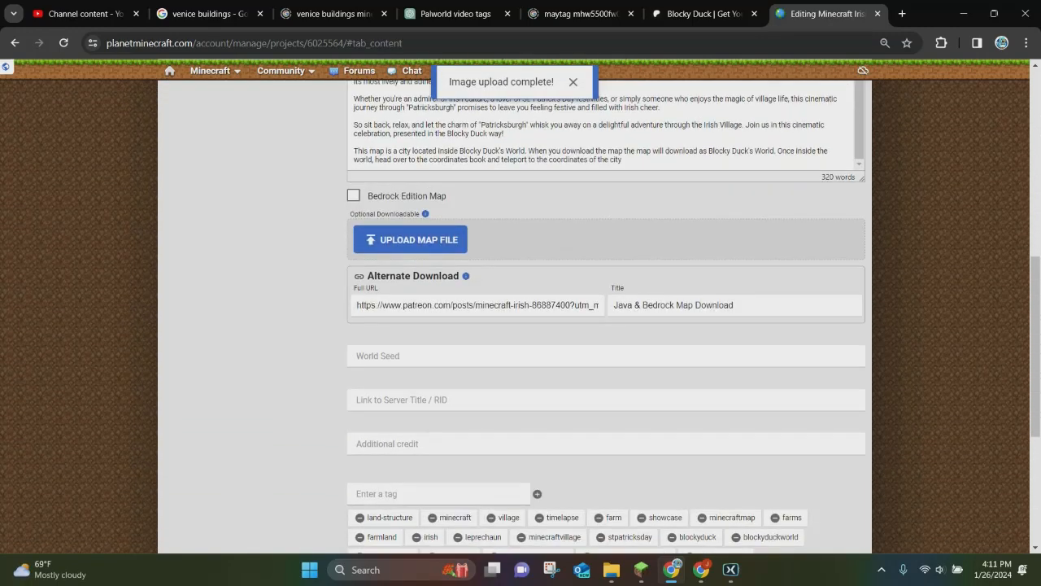
scroll("down", 3)
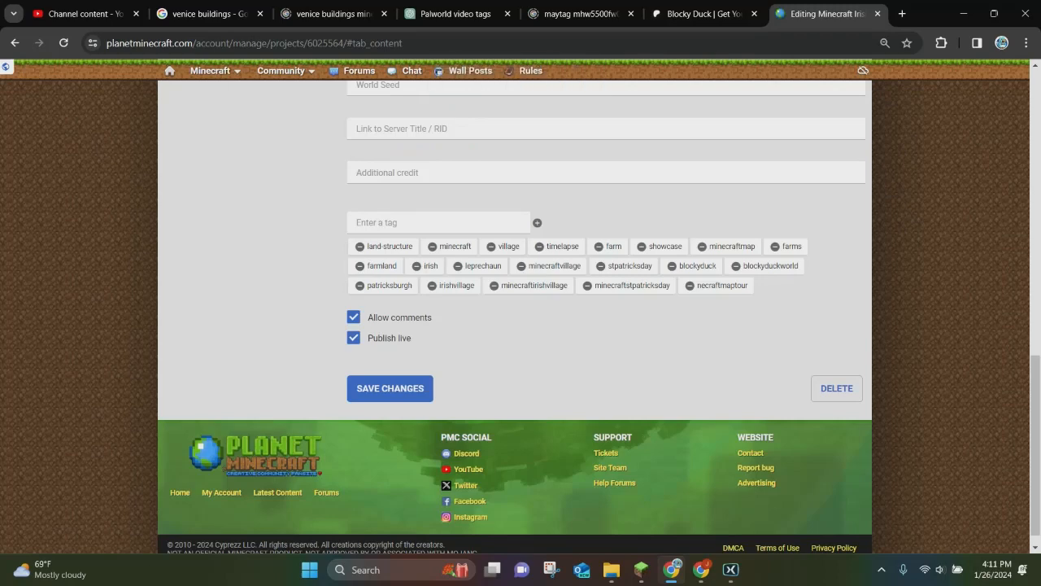
scroll("up", 3)
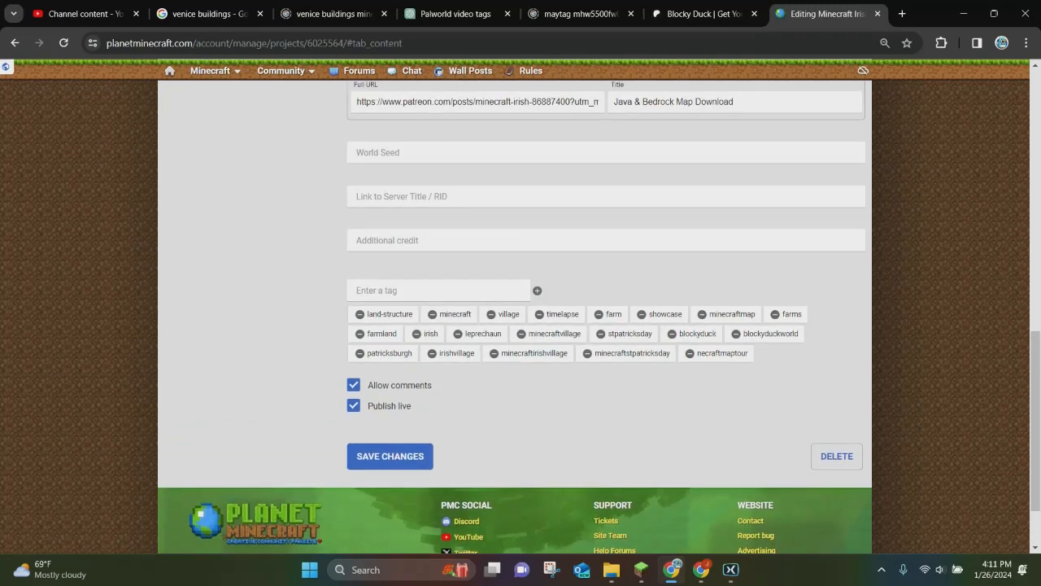
left_click(439, 290)
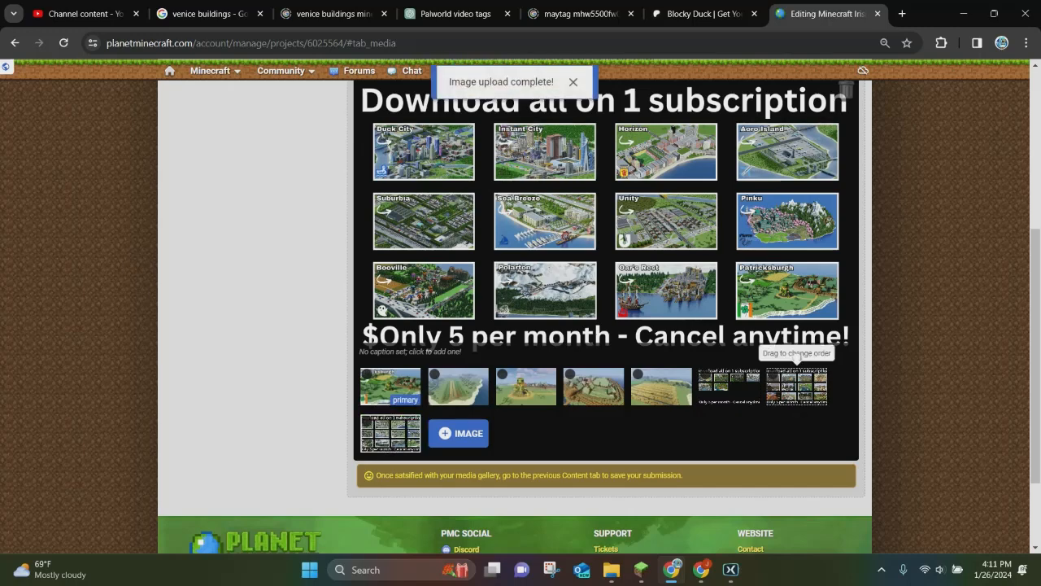
mouse_move(390, 387)
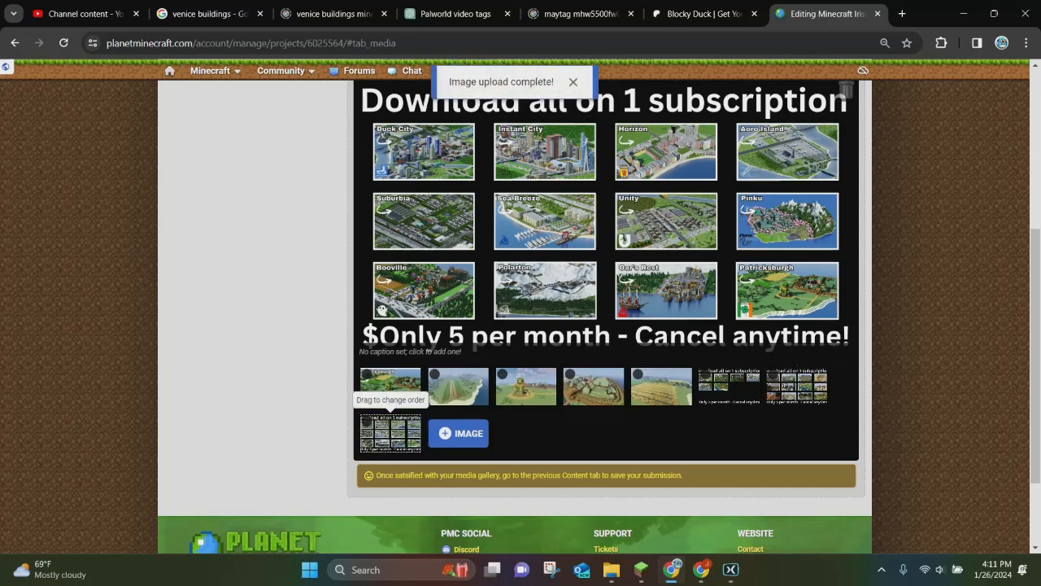
- Confirm the gallery images' new order, acknowledging the re-ordered notice
left_click(573, 81)
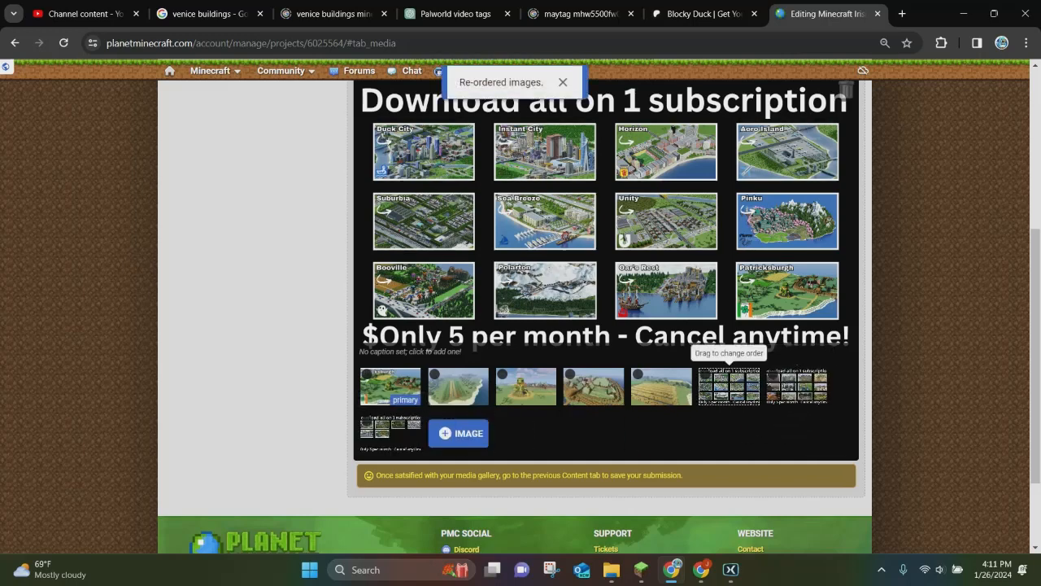
left_click(563, 81)
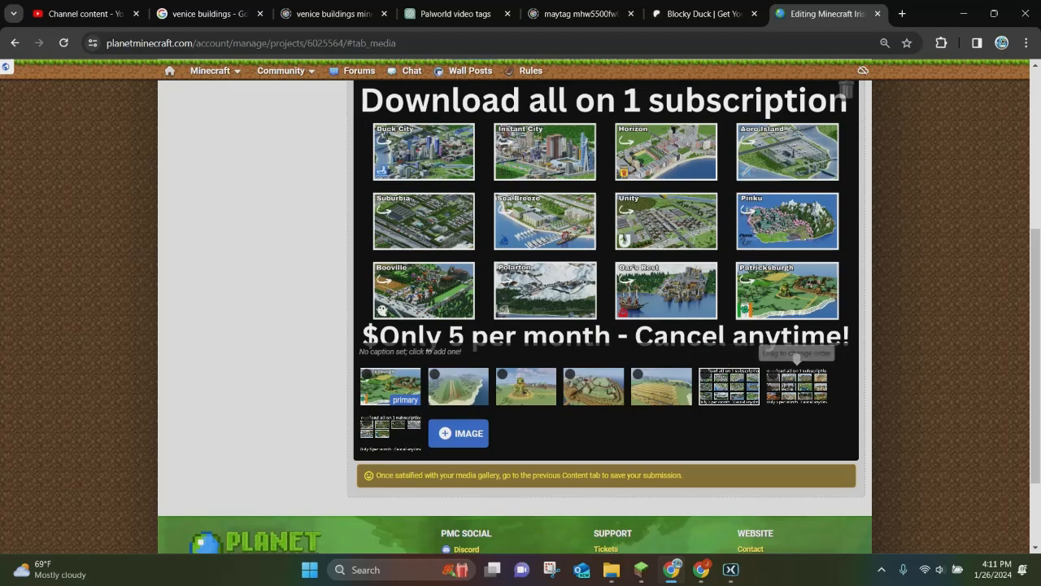
scroll("up", 3)
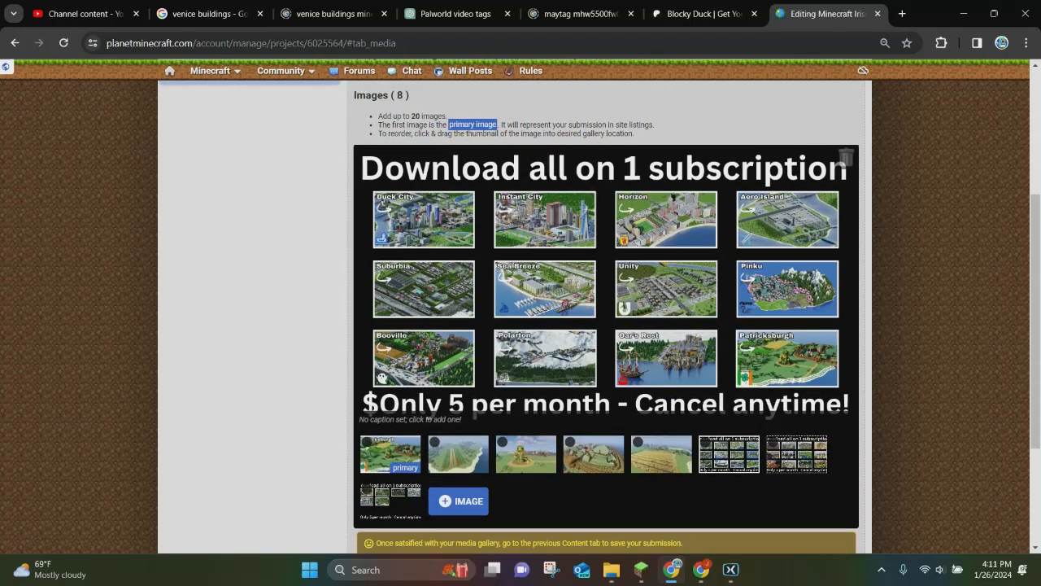
scroll("up", 3)
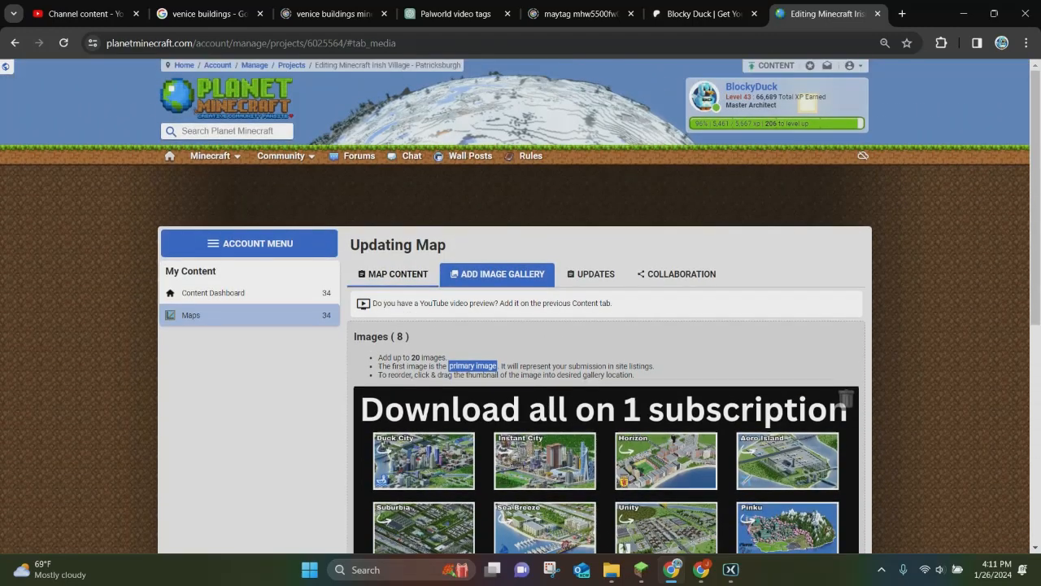
- Return to Map Content and save, publishing the Patricksburgh page with a 9-image gallery
left_click(394, 273)
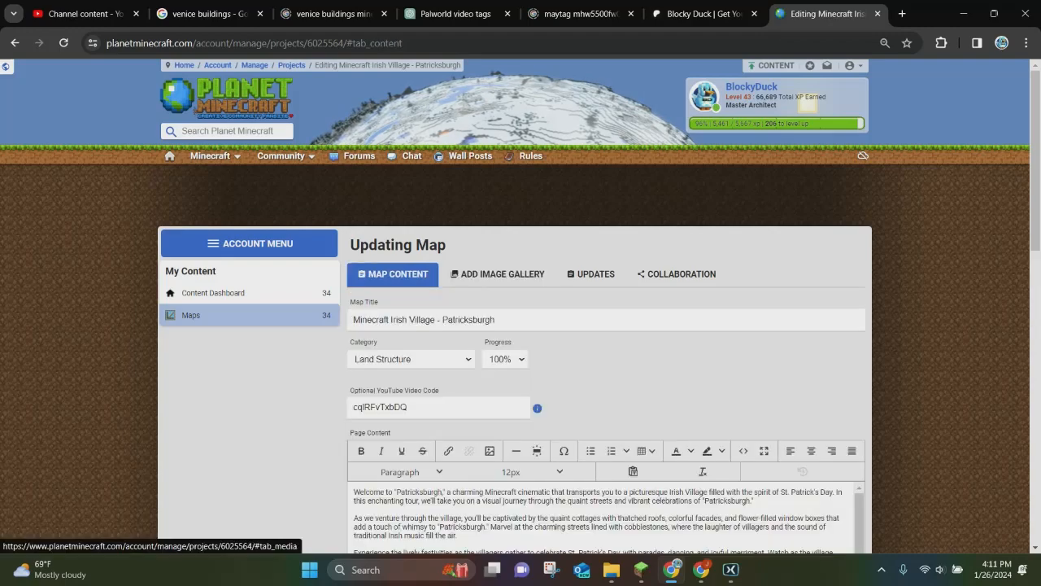
scroll("down", 3)
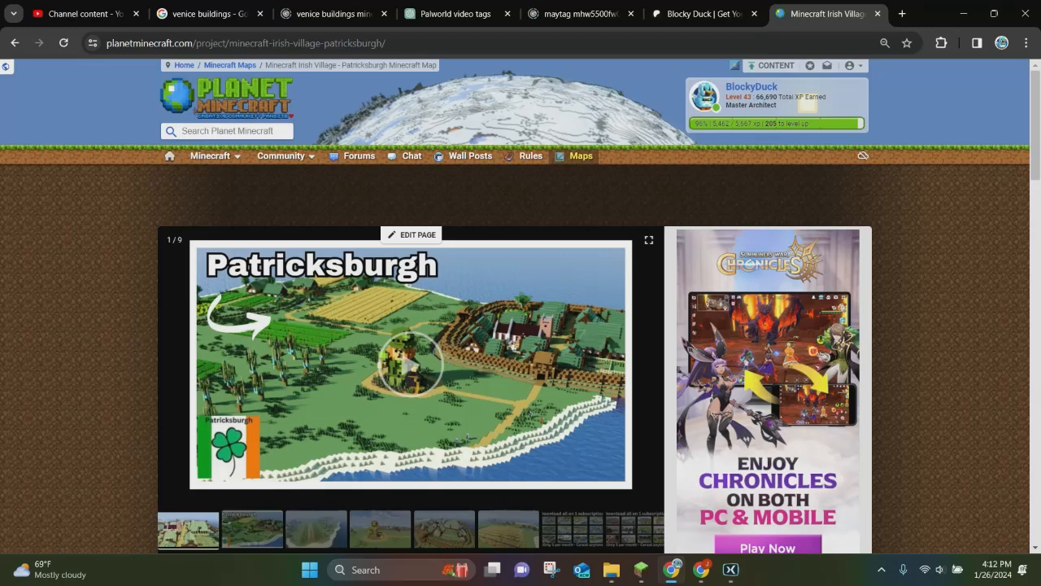
- From BlockyDuck's member page, go to the Minecraft Maps listing sorted by Updated
left_click(64, 42)
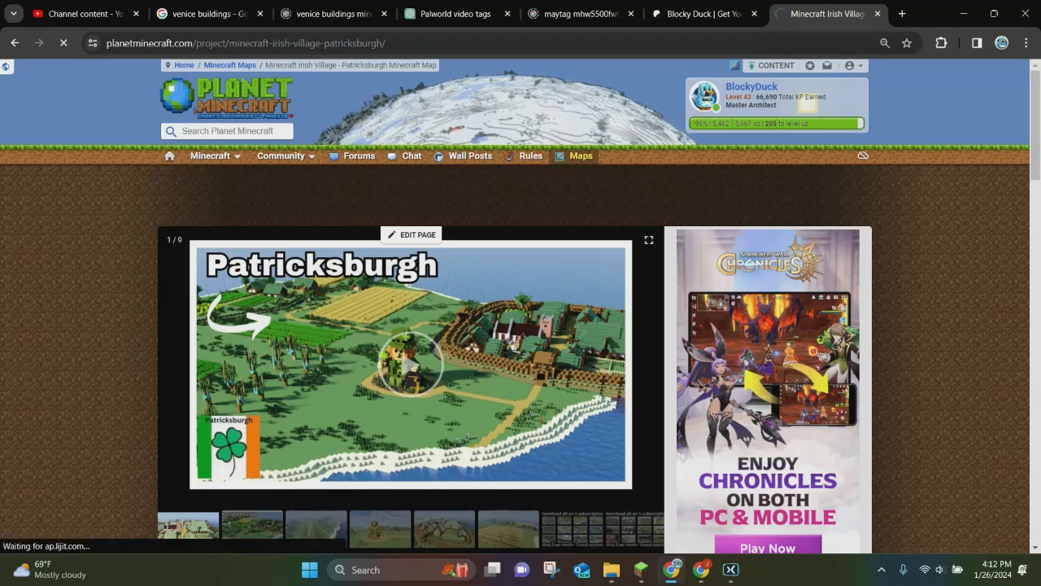
left_click(752, 88)
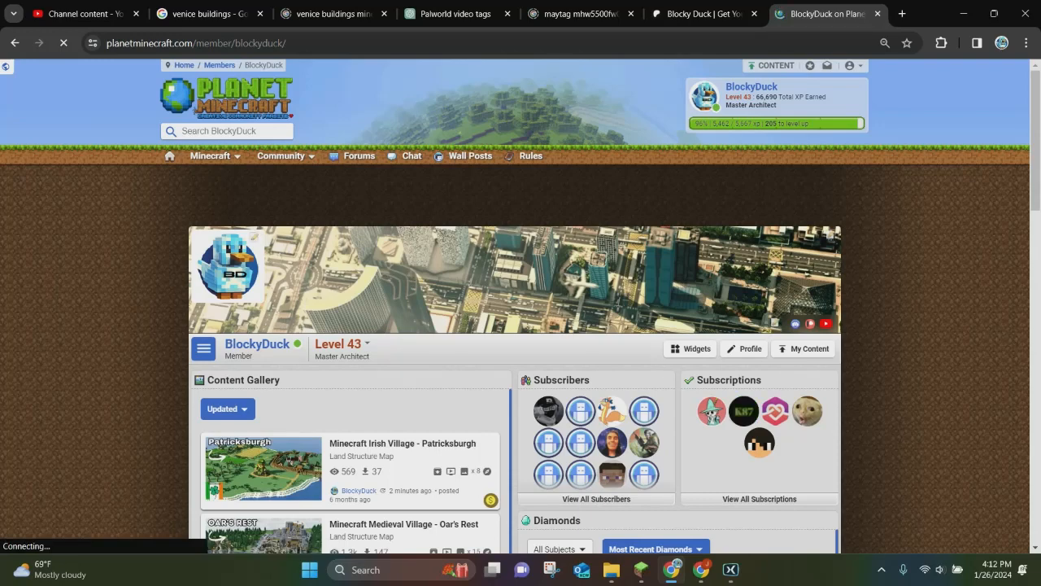
left_click(210, 156)
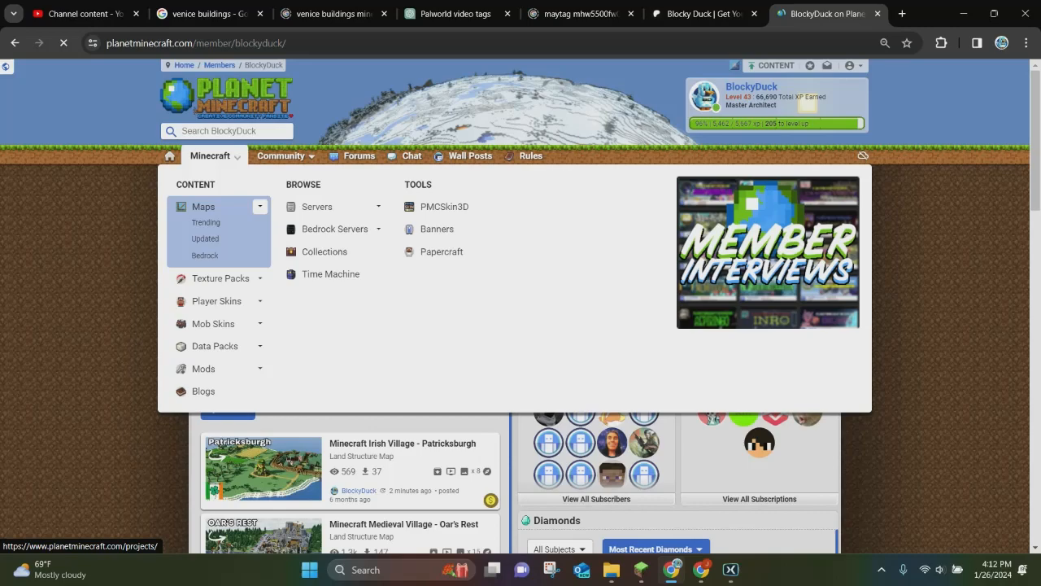
left_click(202, 205)
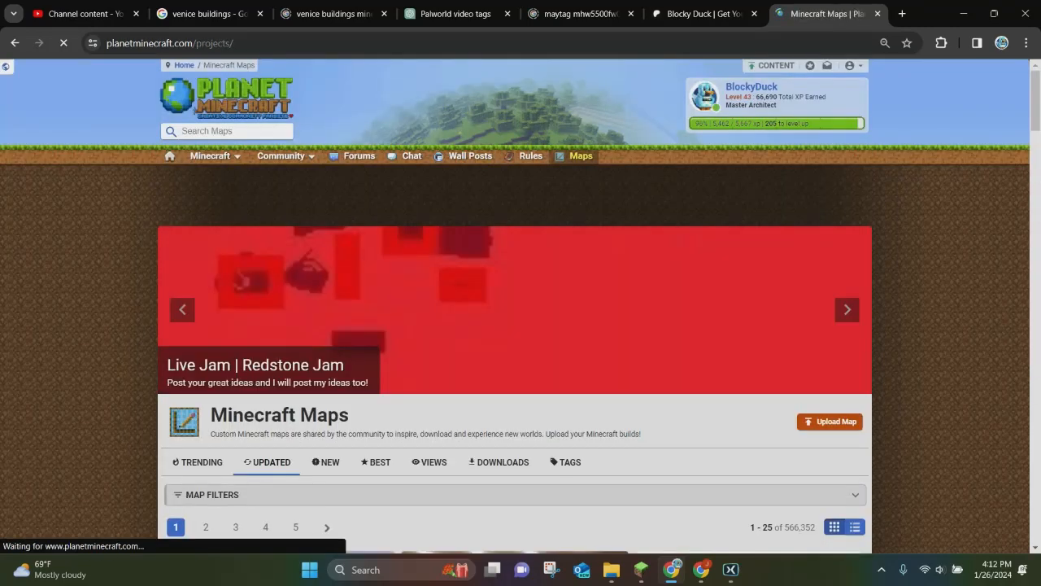
- Scroll up and down the Updated maps listing looking for the Patricksburgh entry among recent maps
scroll("down", 3)
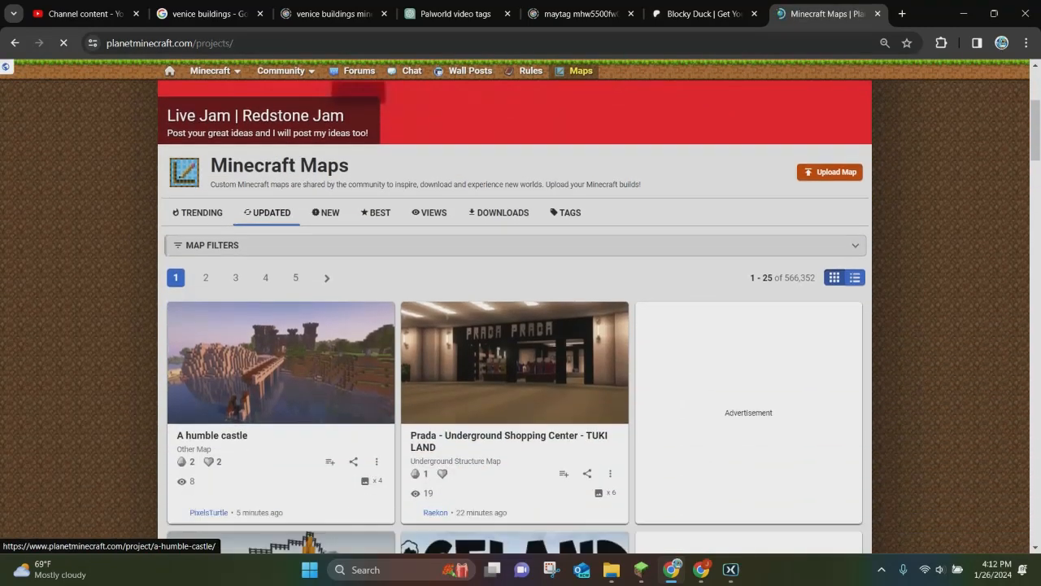
scroll("down", 3)
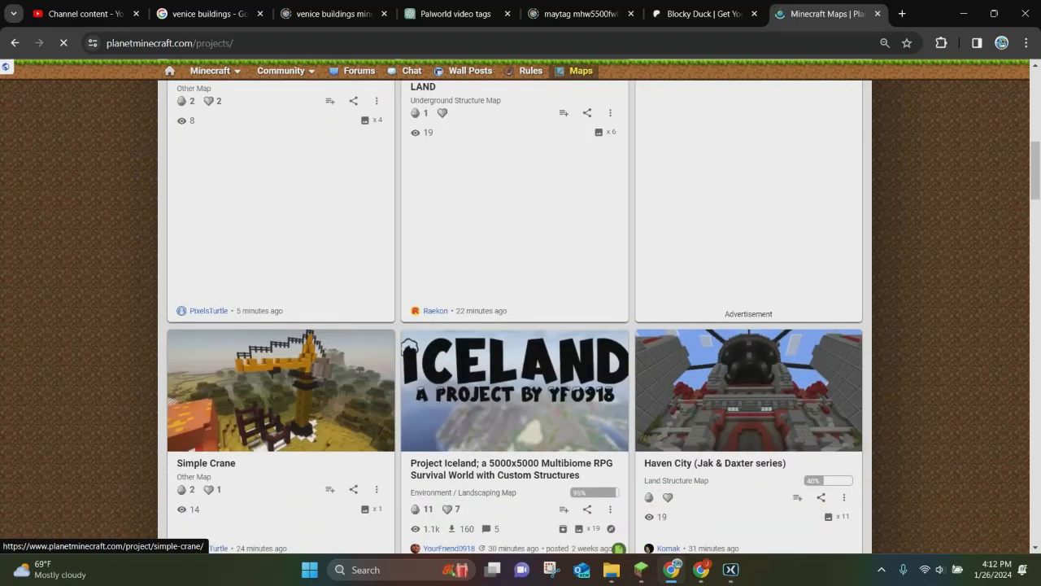
scroll("up", 3)
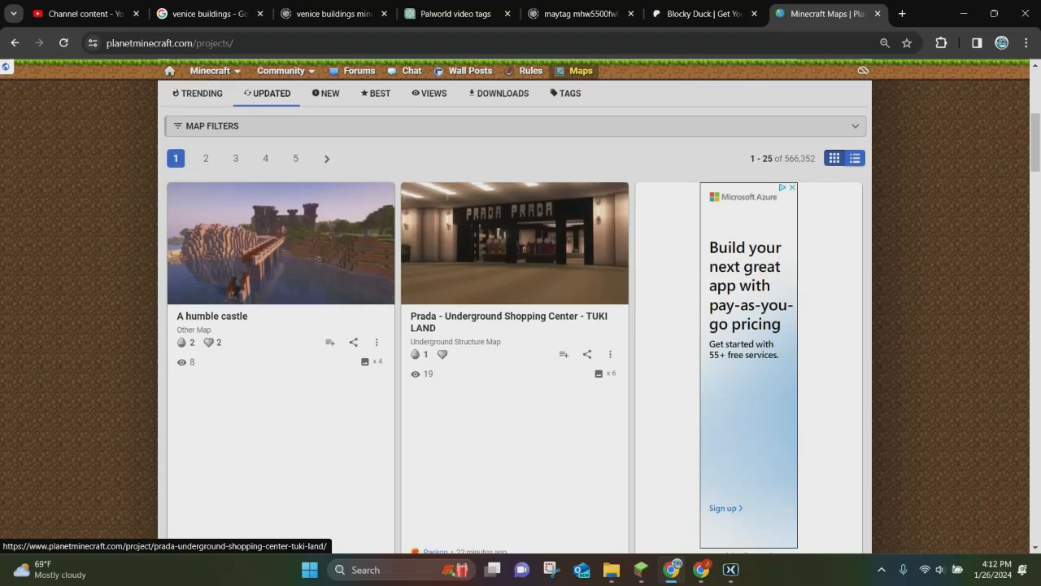
scroll("down", 3)
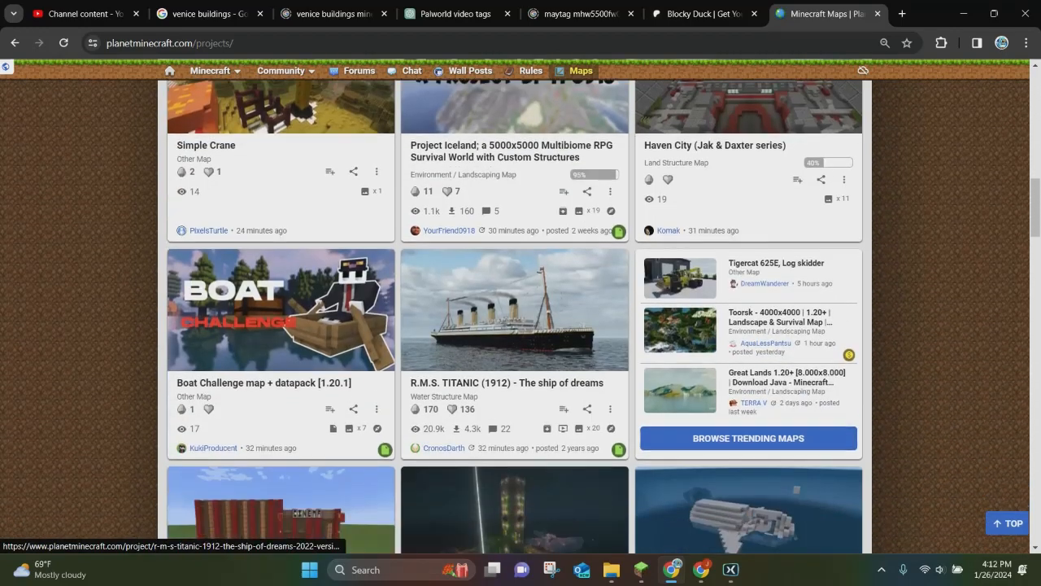
scroll("up", 3)
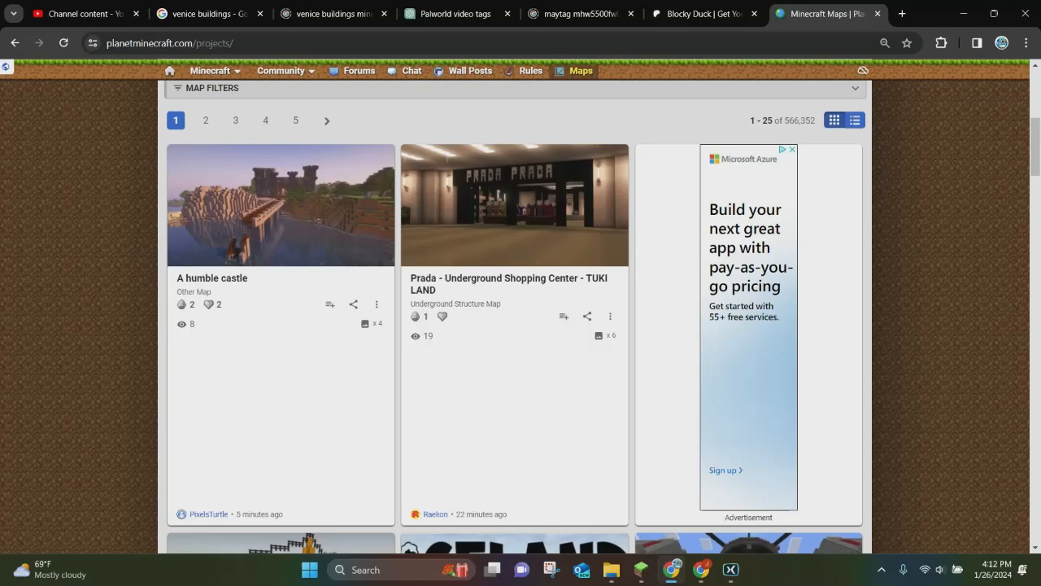
scroll("up", 3)
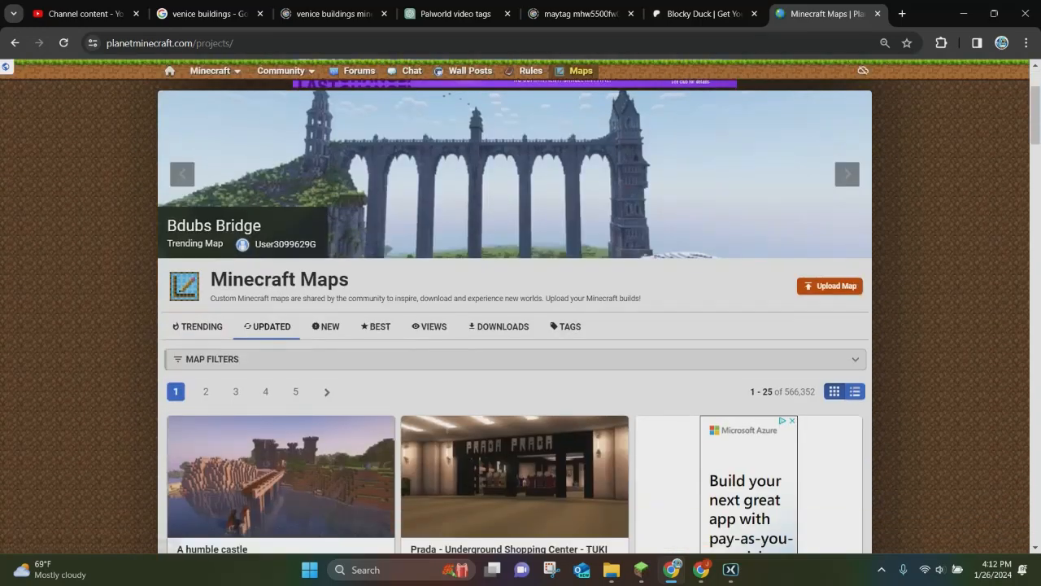
scroll("down", 3)
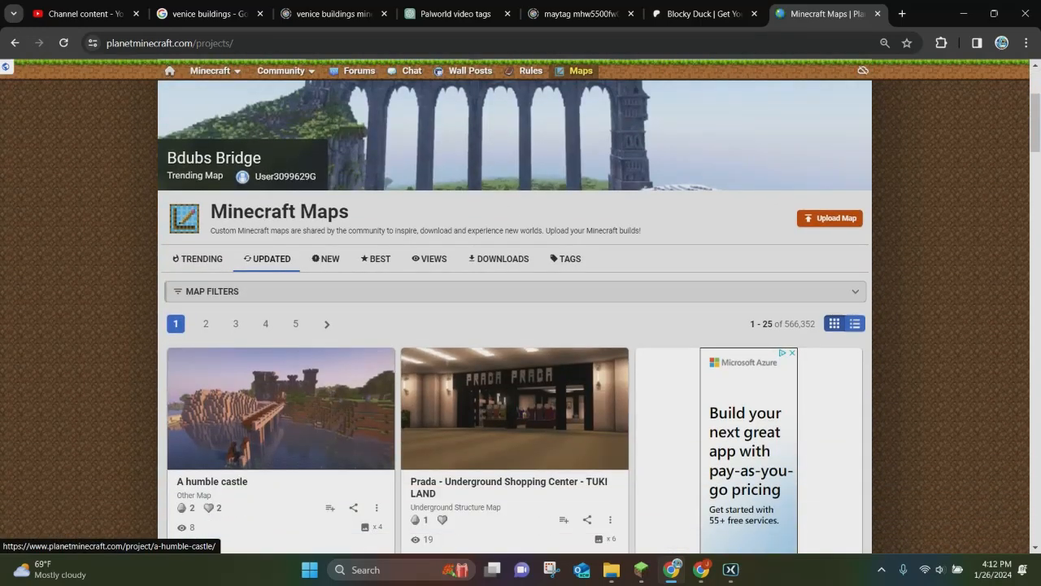
mouse_move(280, 407)
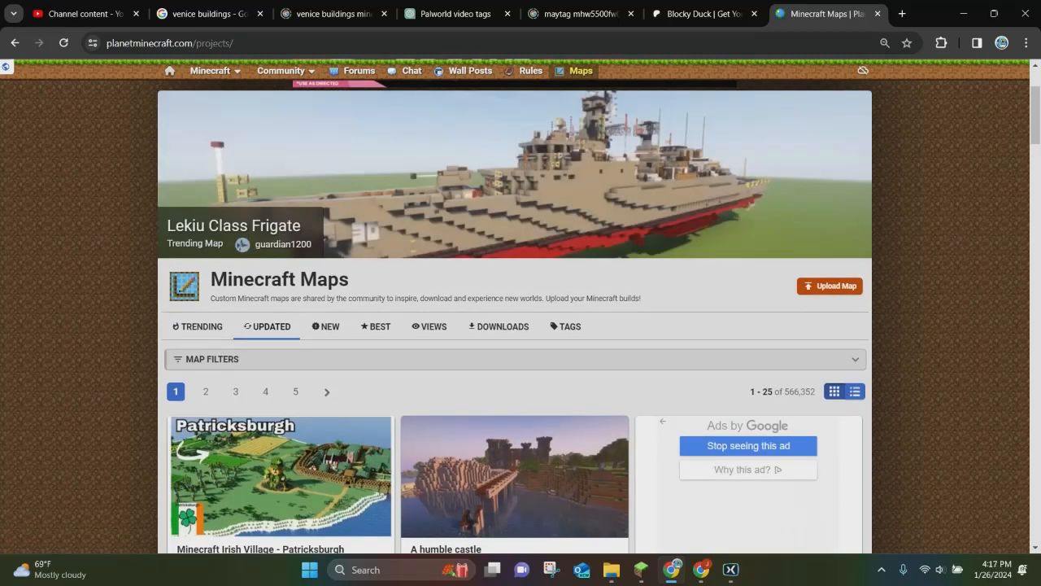
scroll("down", 3)
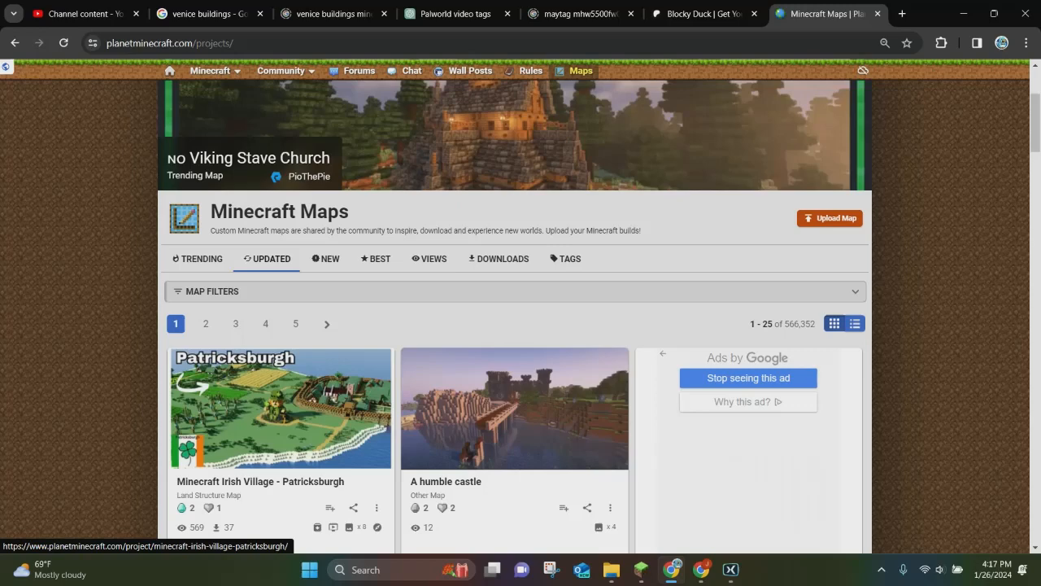
scroll("down", 3)
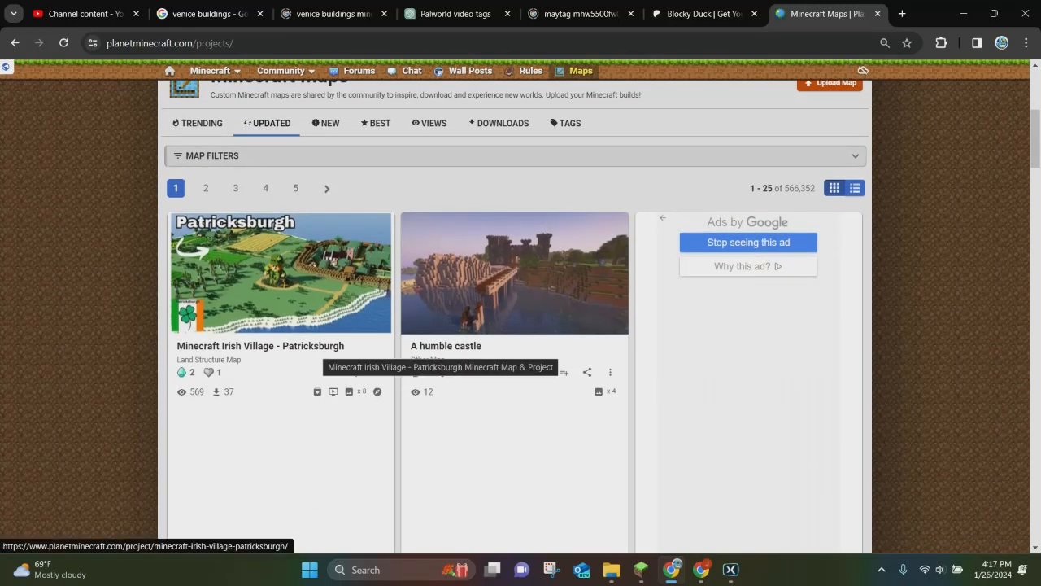
mouse_move(515, 371)
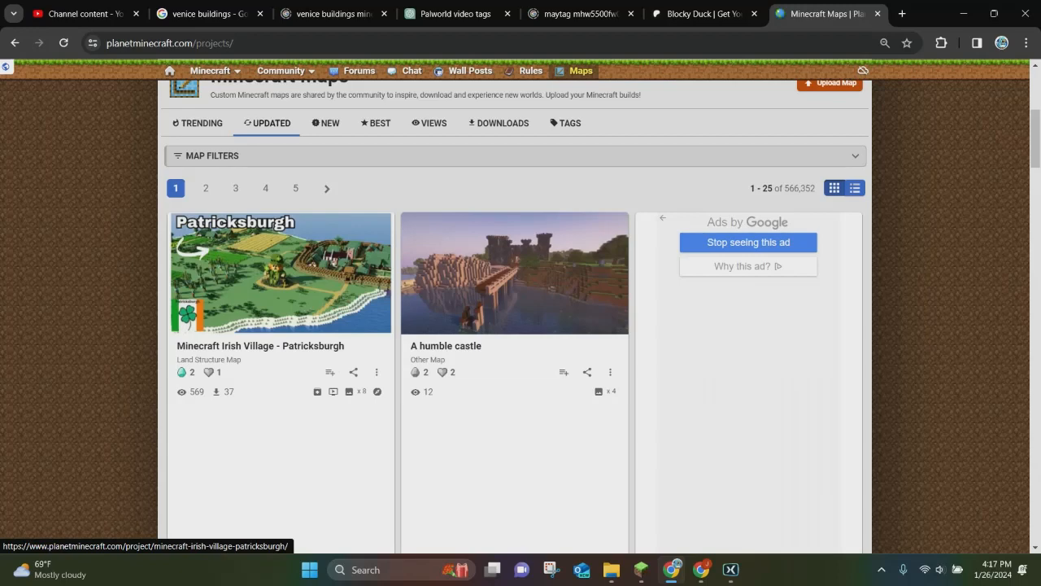